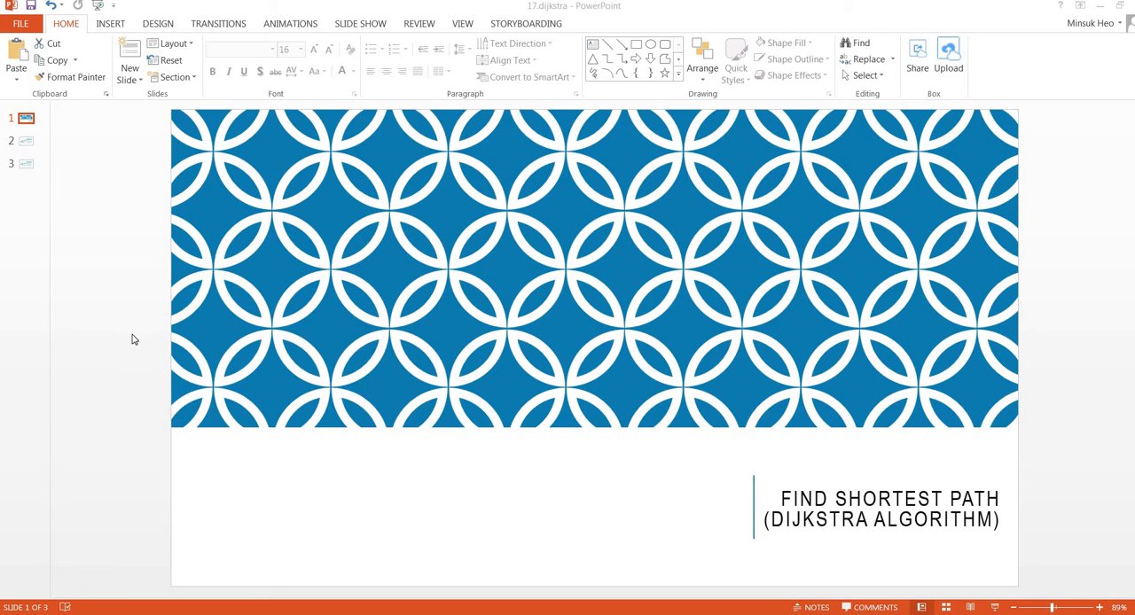
{"action": "mouse_move", "coordinate": [26, 146]}
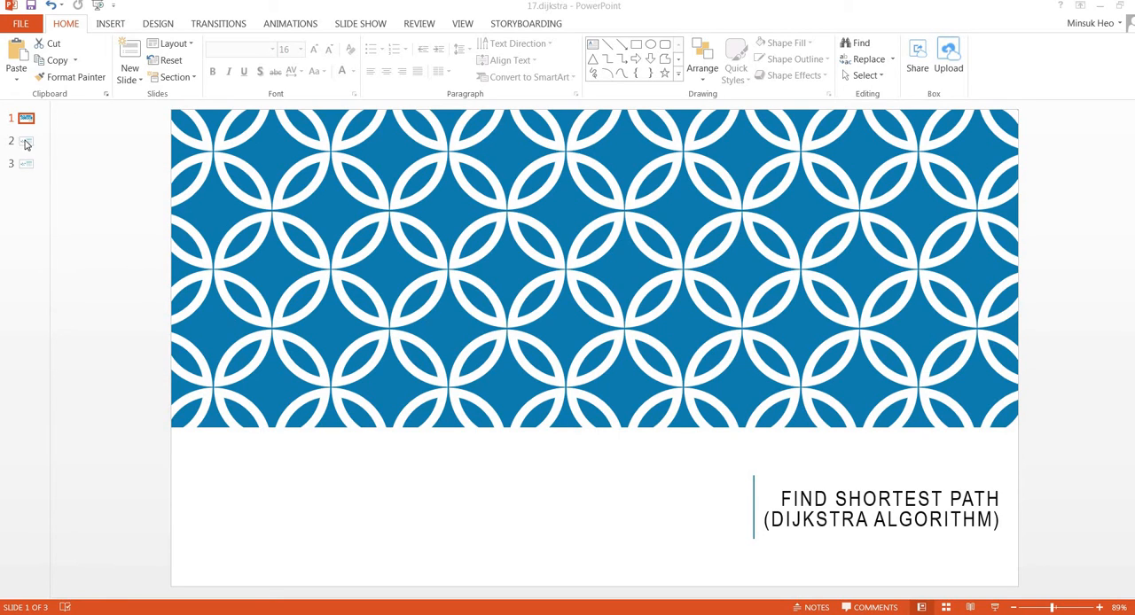
- Show slide 2 with the weighted graph and begin editing its distance table
{"action": "left_click", "coordinate": [25, 142]}
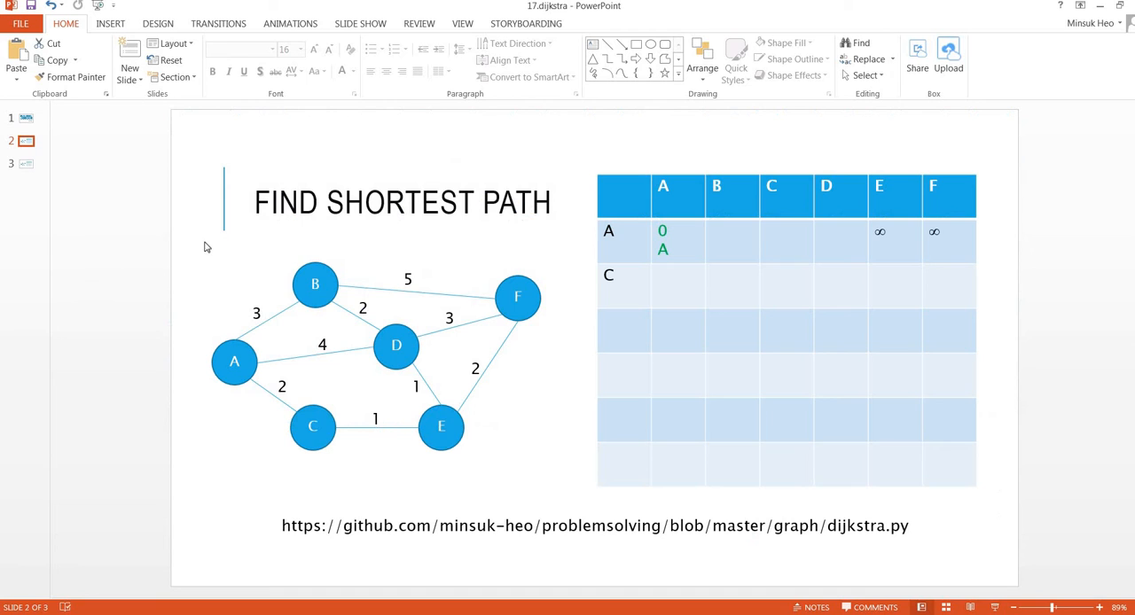
{"action": "mouse_move", "coordinate": [153, 319]}
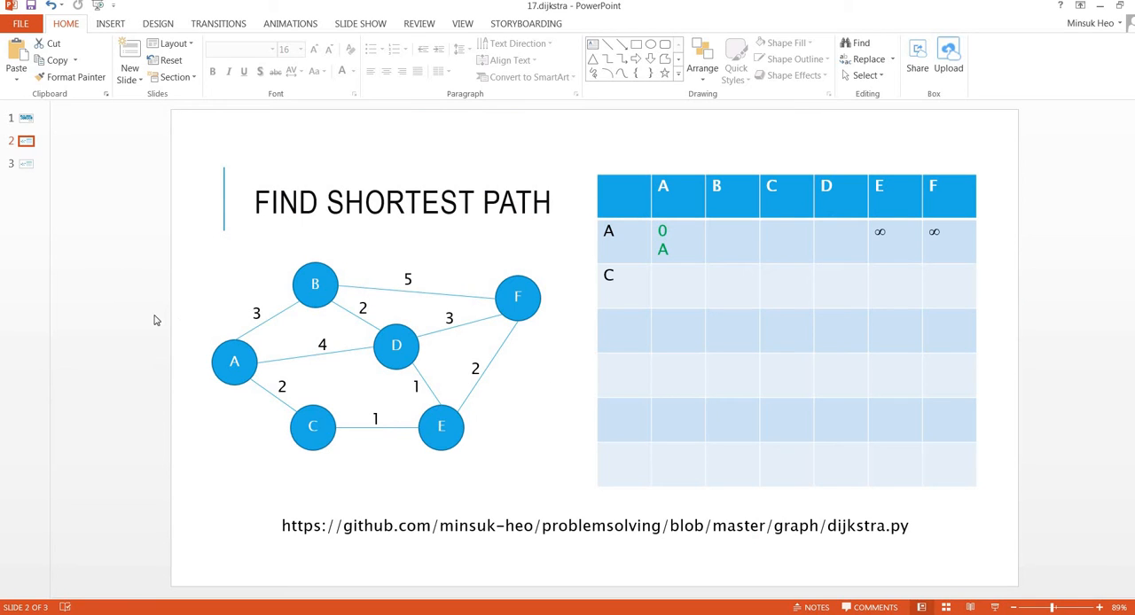
{"action": "mouse_move", "coordinate": [234, 389]}
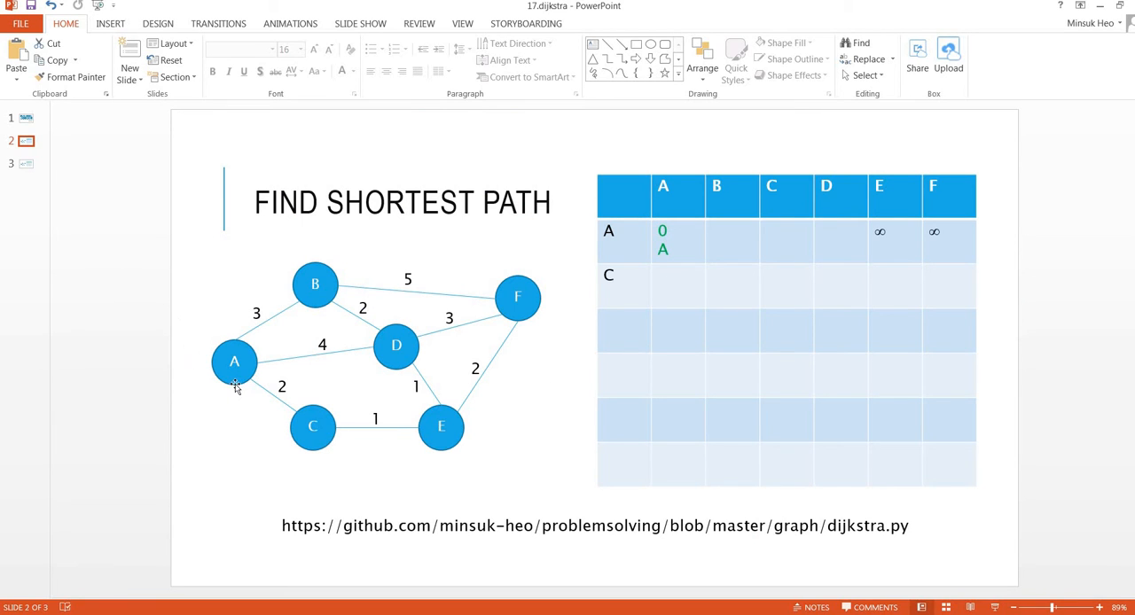
{"action": "left_click", "coordinate": [234, 361]}
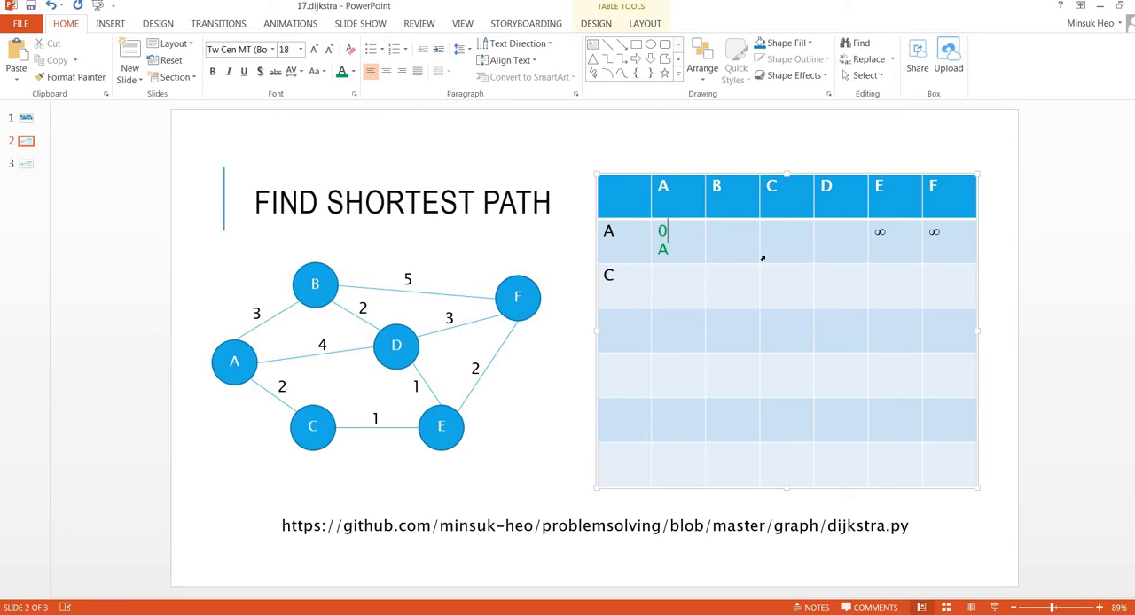
{"action": "mouse_move", "coordinate": [880, 234]}
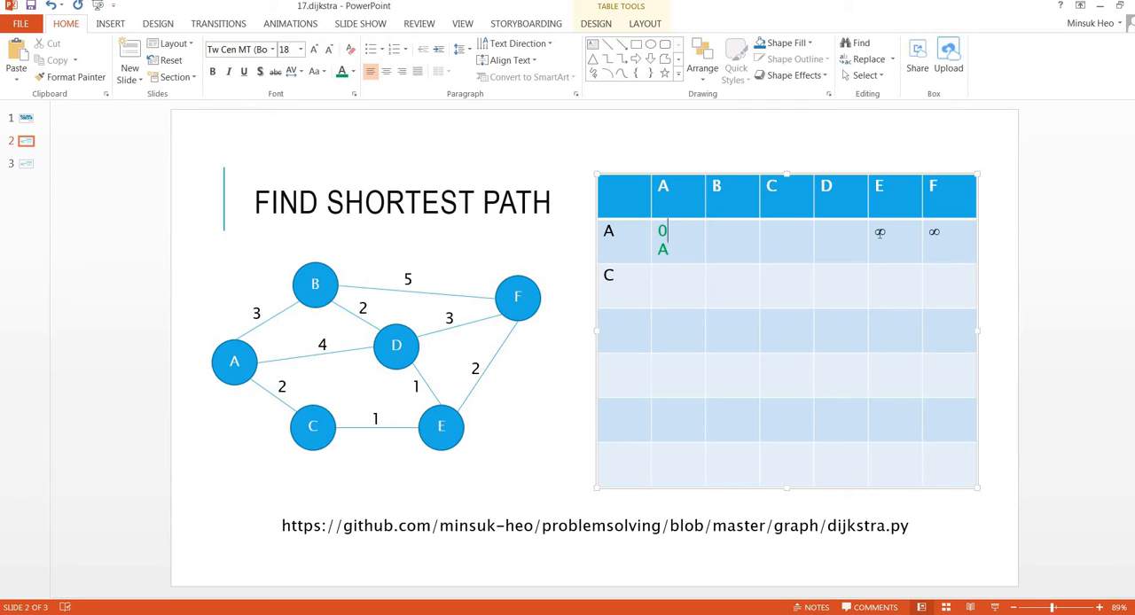
{"action": "mouse_move", "coordinate": [319, 298]}
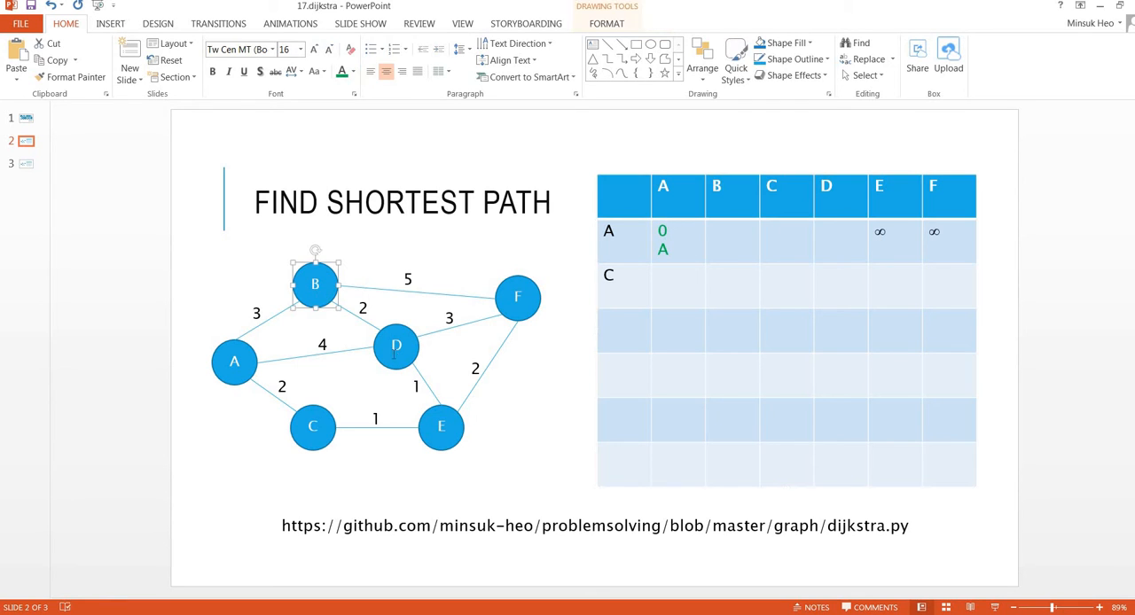
- Enter row A distances: B=3 via A, C=2 via A, D=4 via A
{"action": "left_click", "coordinate": [312, 425]}
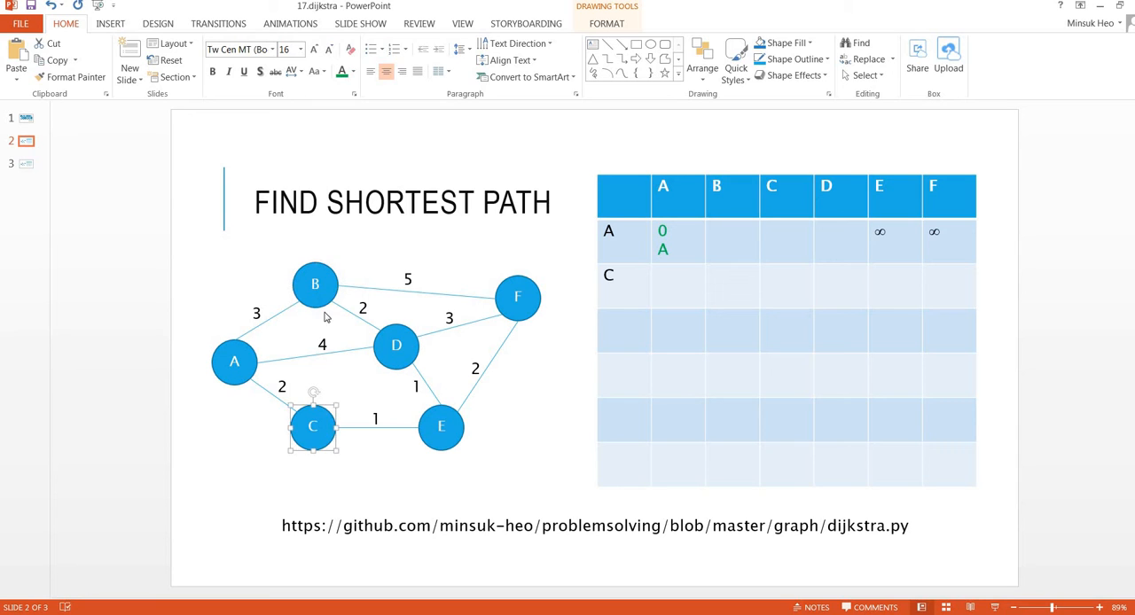
{"action": "left_click", "coordinate": [732, 241]}
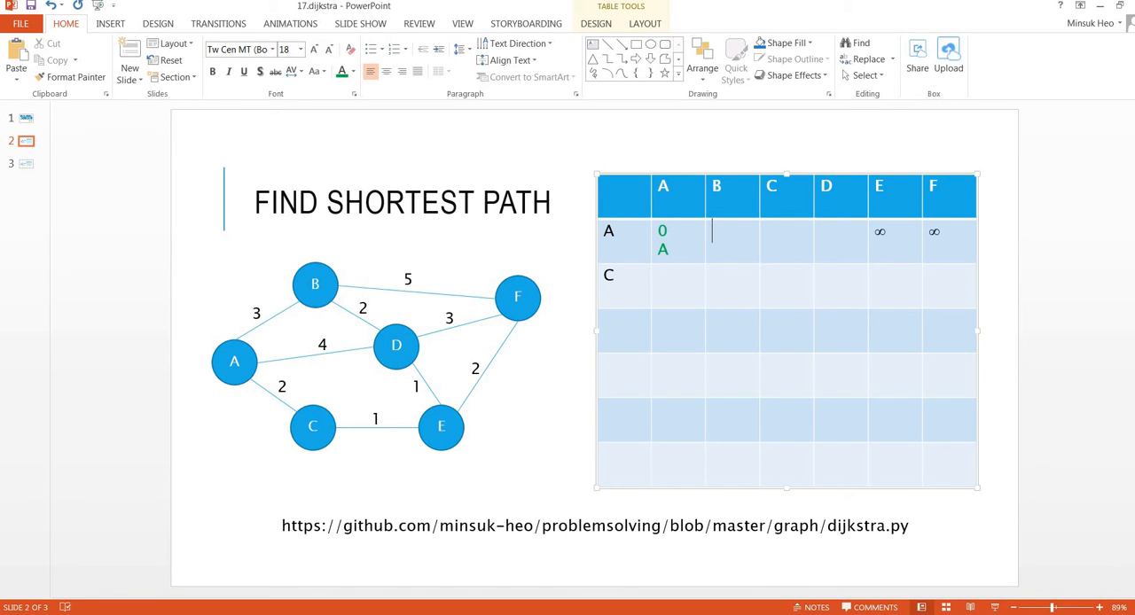
{"action": "type", "text": "3A"}
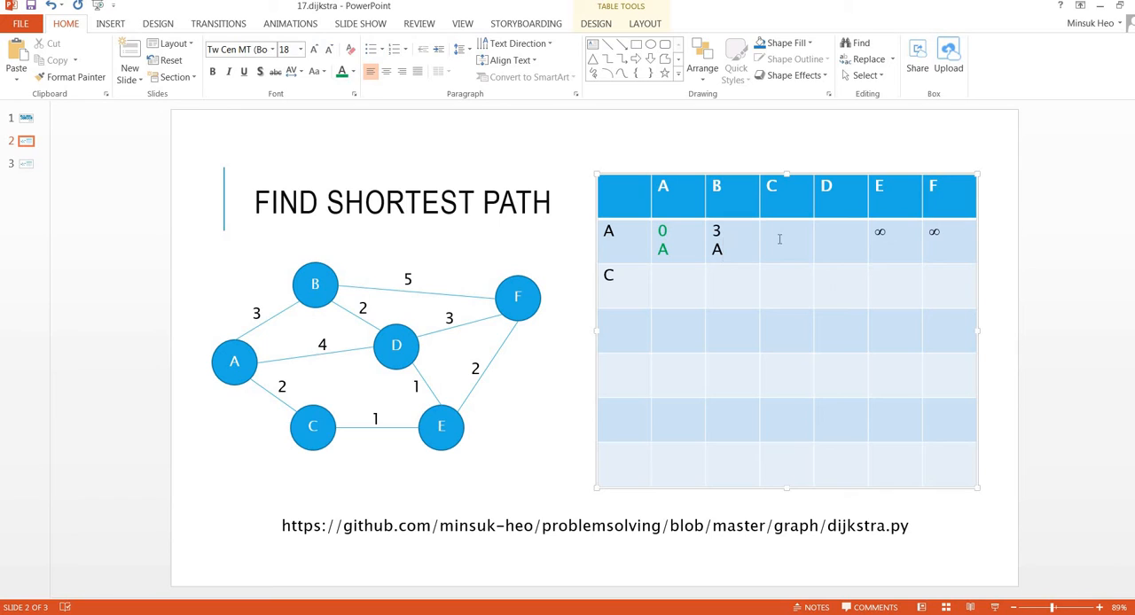
{"action": "type", "text": "2"}
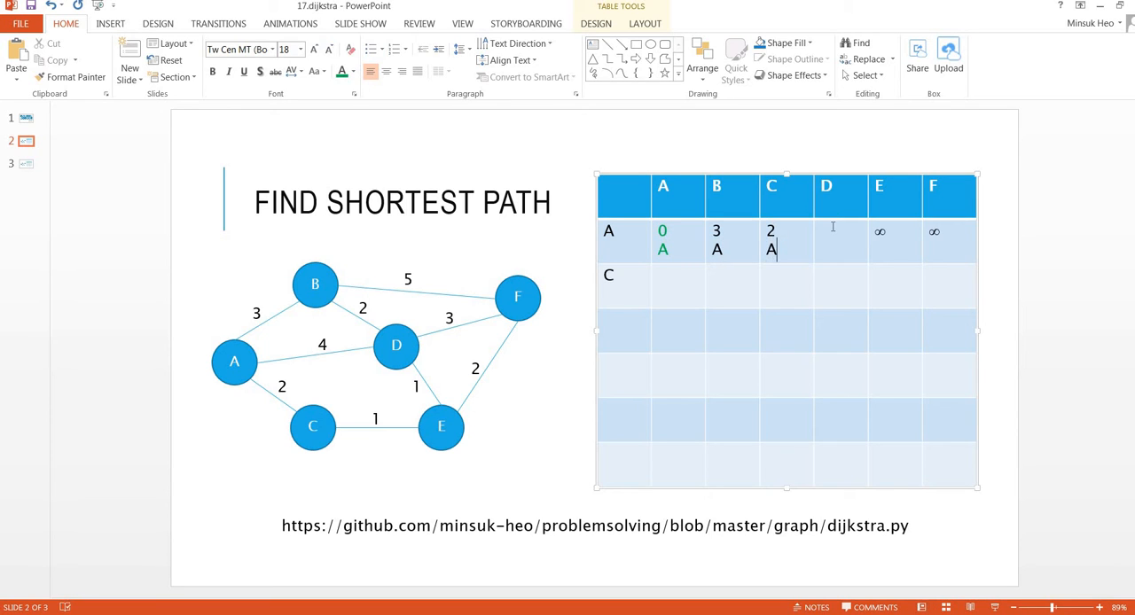
{"action": "type", "text": "4"}
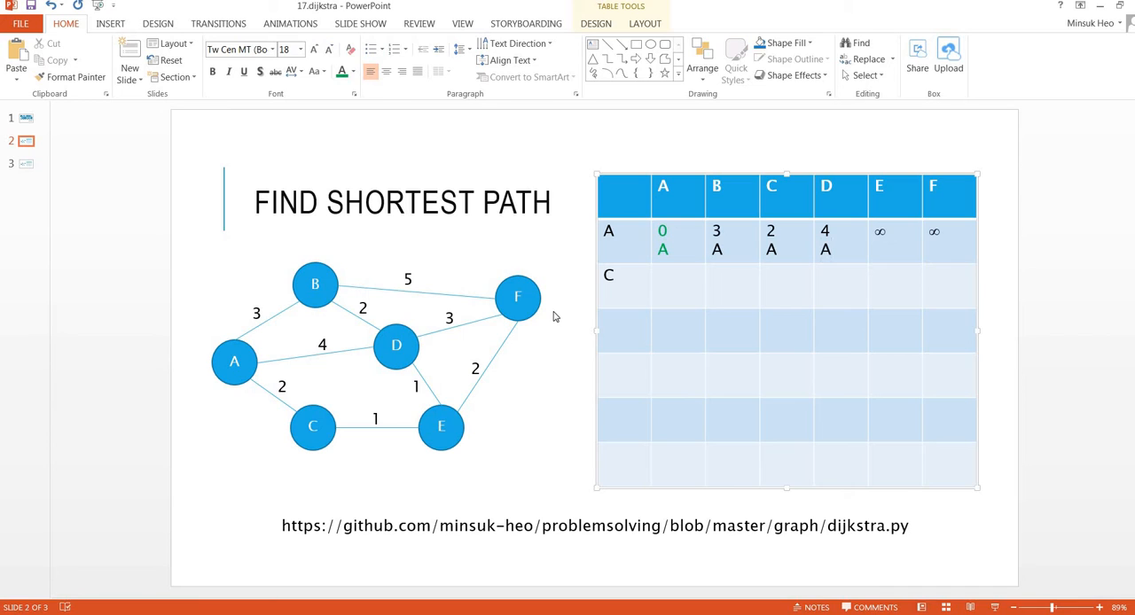
{"action": "mouse_move", "coordinate": [867, 229]}
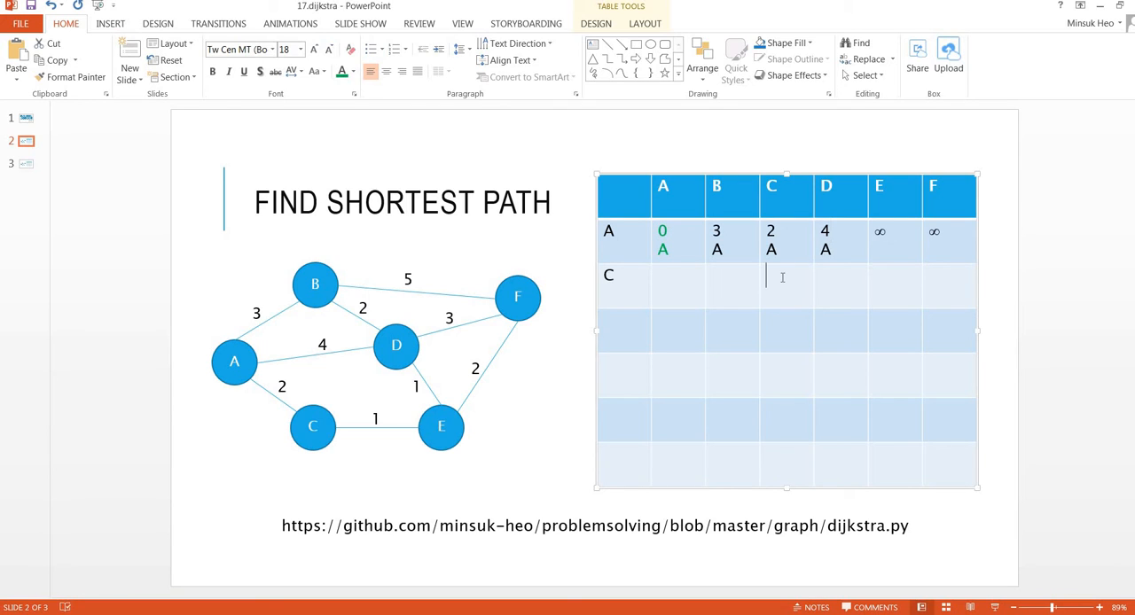
- Enter row C: green 2 A under C and 3 via C under E, keeping 3 A, 4 A, ∞
{"action": "type", "text": "2A"}
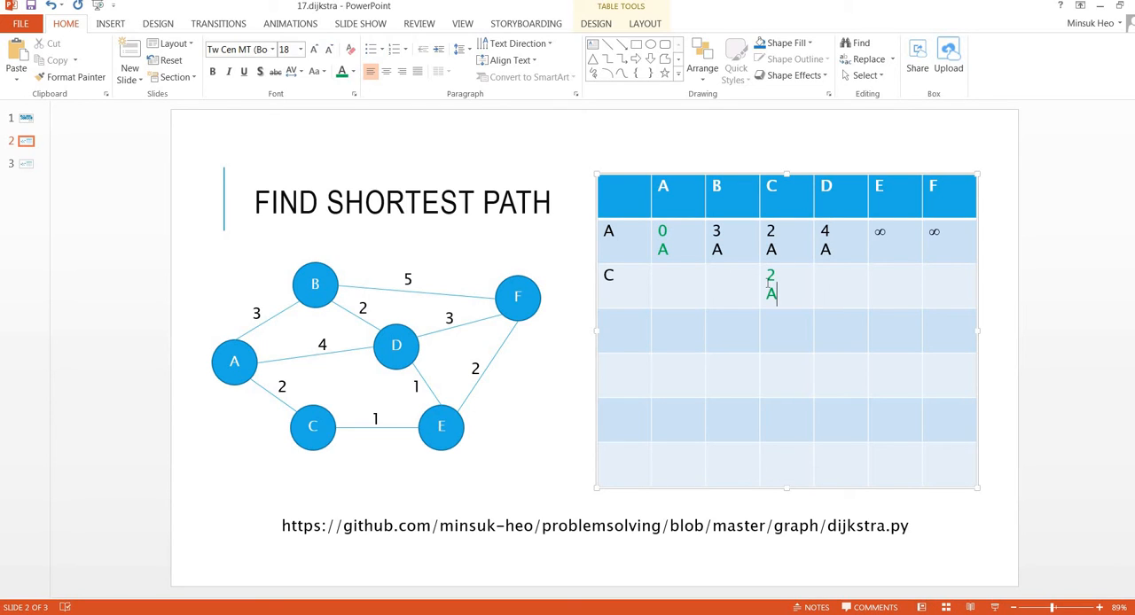
{"action": "mouse_move", "coordinate": [315, 468]}
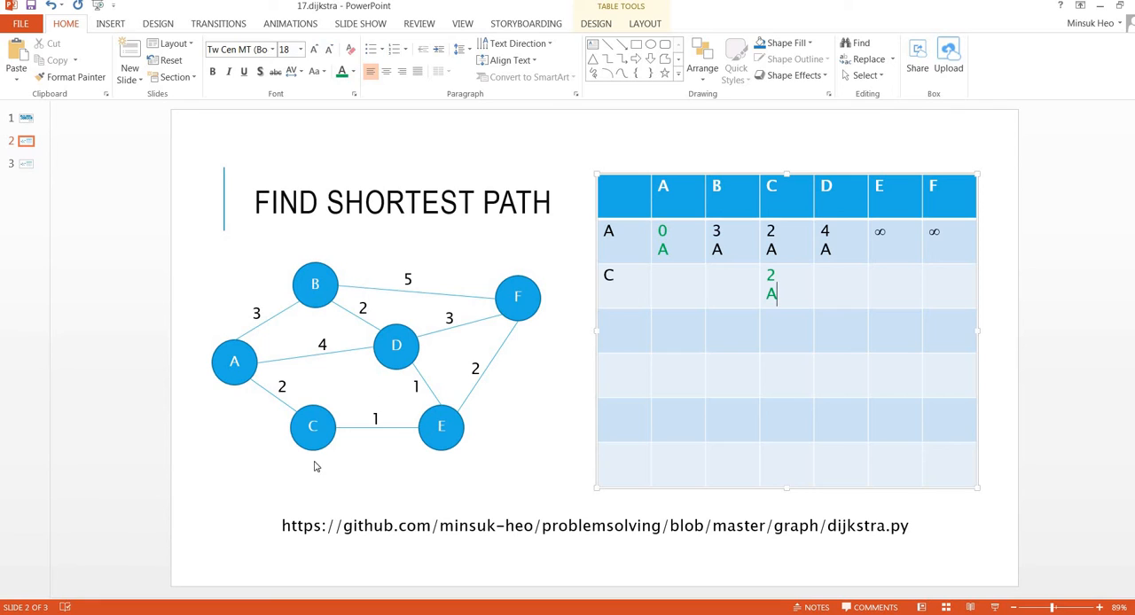
{"action": "left_click", "coordinate": [234, 361]}
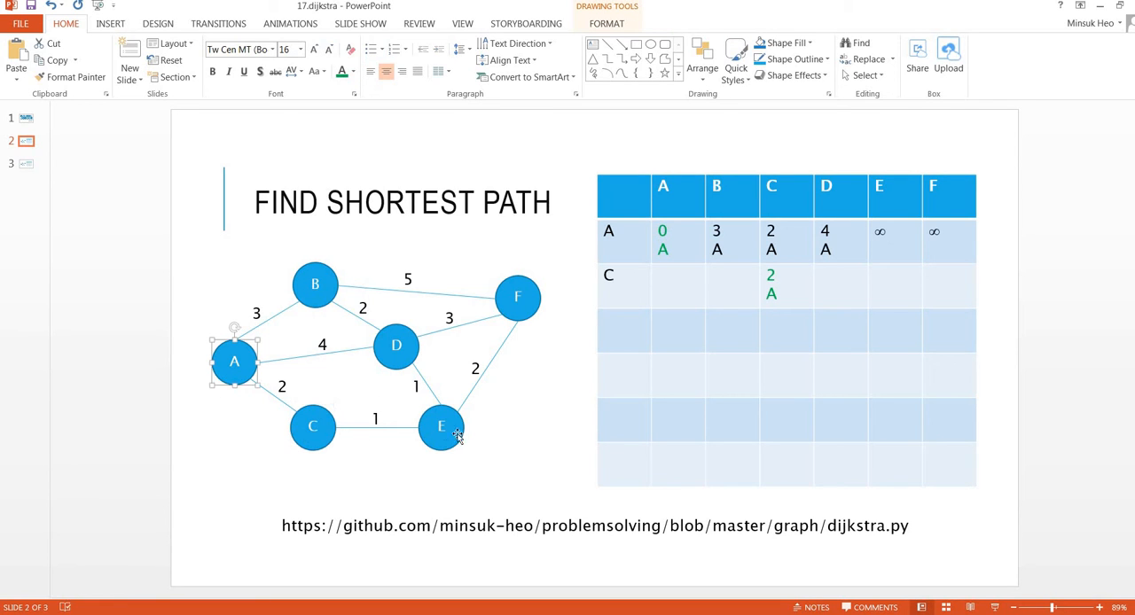
{"action": "left_click", "coordinate": [441, 425]}
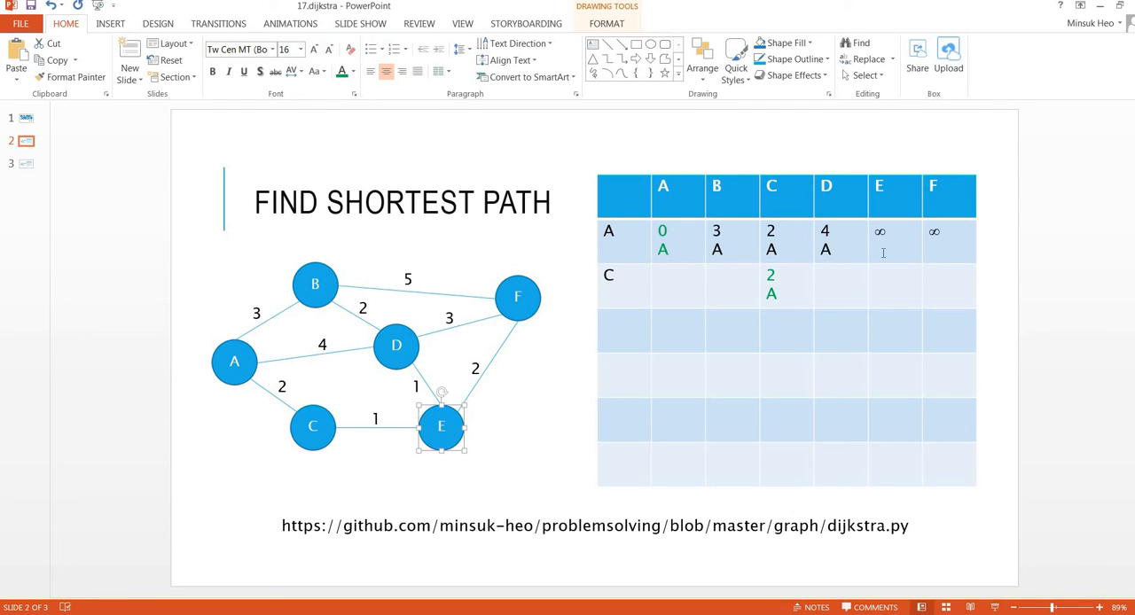
{"action": "type", "text": "3"}
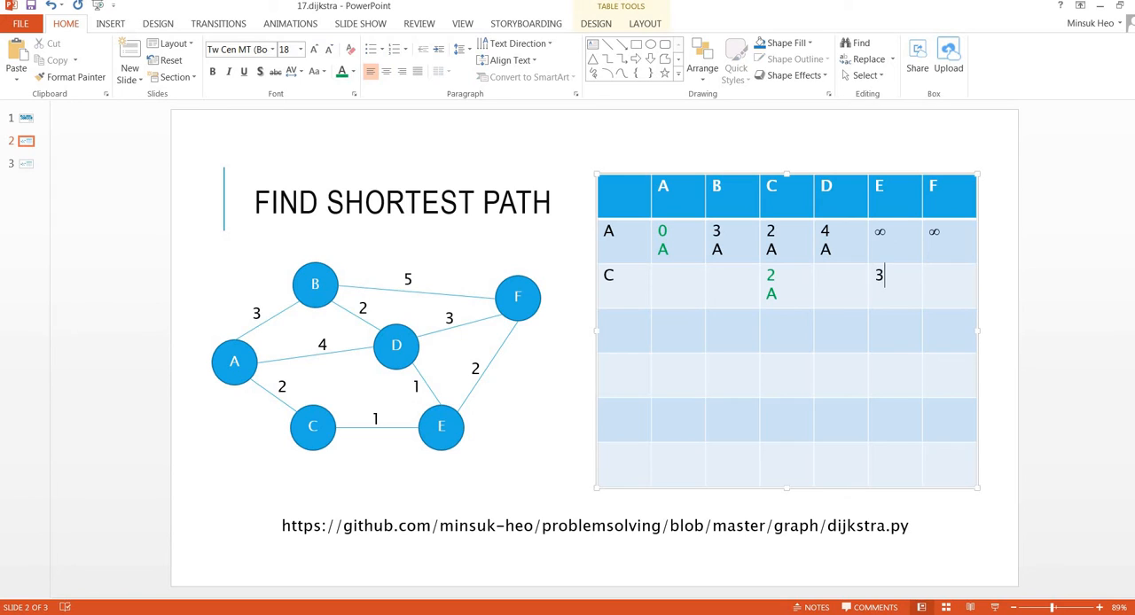
{"action": "type", "text": "C"}
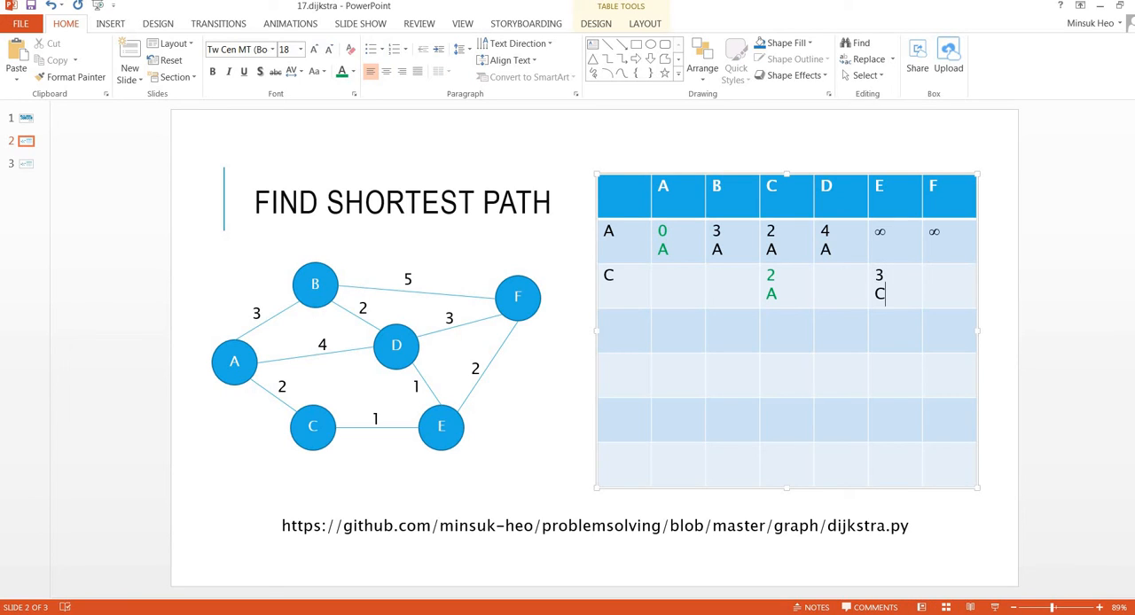
{"action": "mouse_move", "coordinate": [733, 282]}
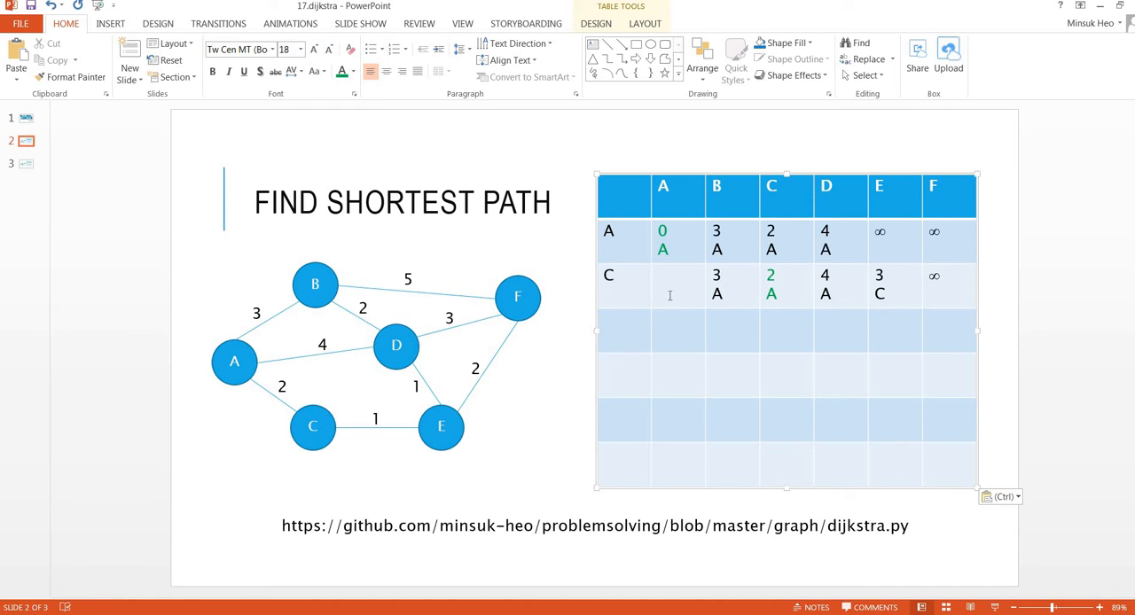
- Label the next row B and enter D=4 via A
{"action": "left_click", "coordinate": [624, 330]}
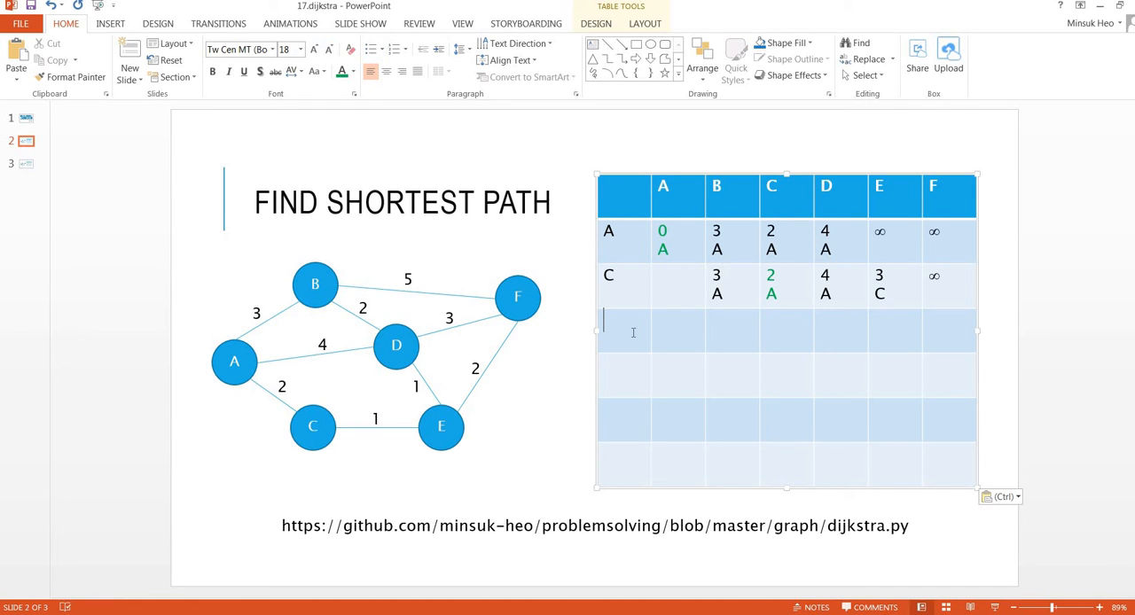
{"action": "type", "text": "B"}
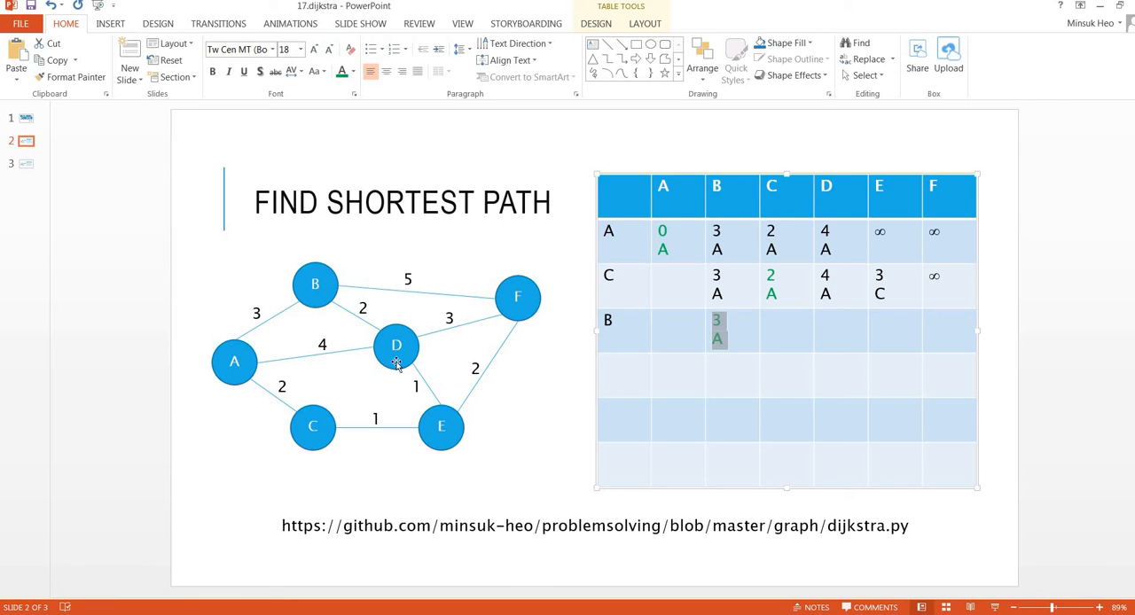
{"action": "left_click", "coordinate": [398, 344]}
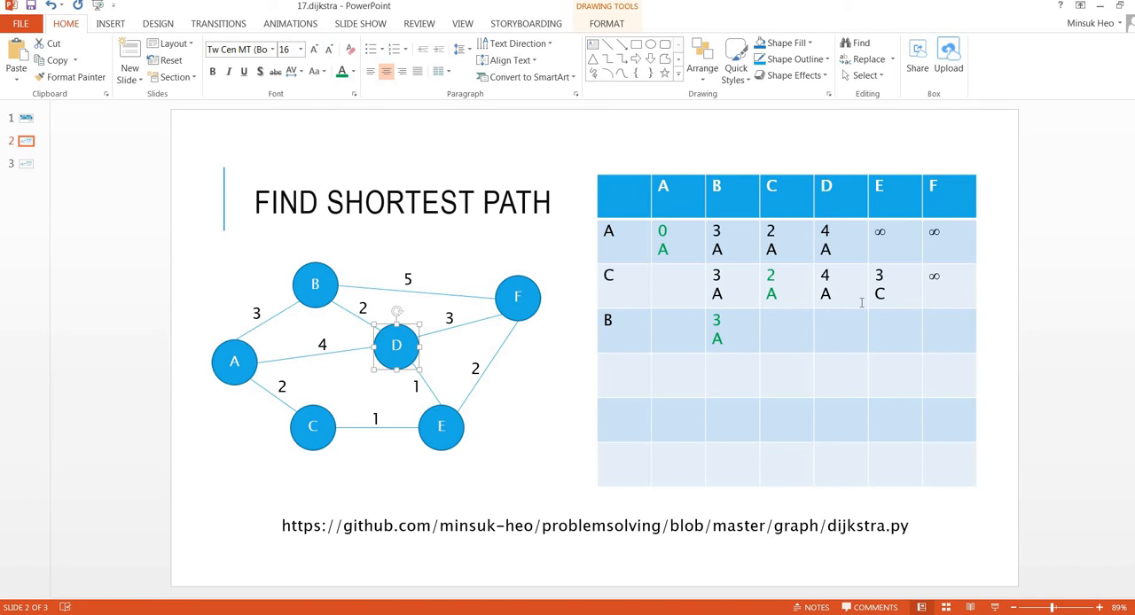
{"action": "left_click", "coordinate": [827, 319]}
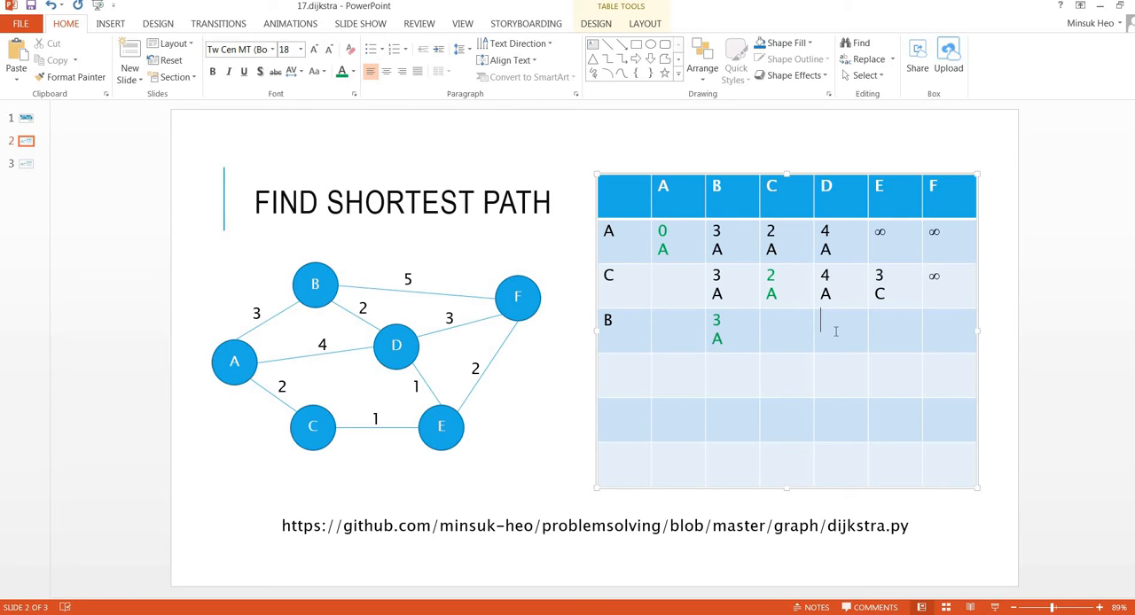
{"action": "type", "text": "4"}
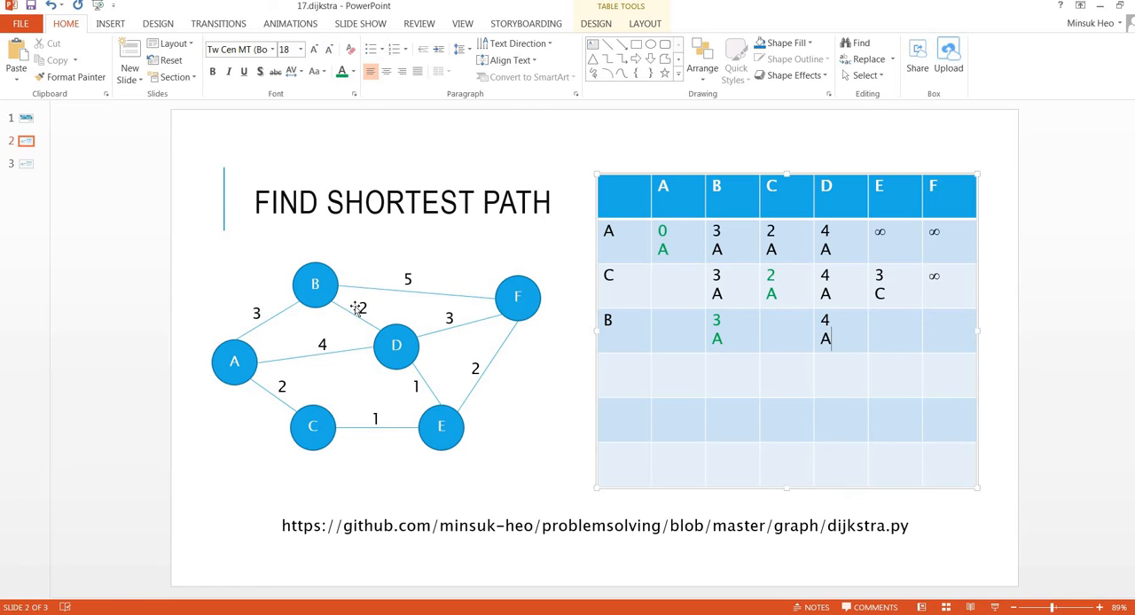
{"action": "mouse_move", "coordinate": [415, 270]}
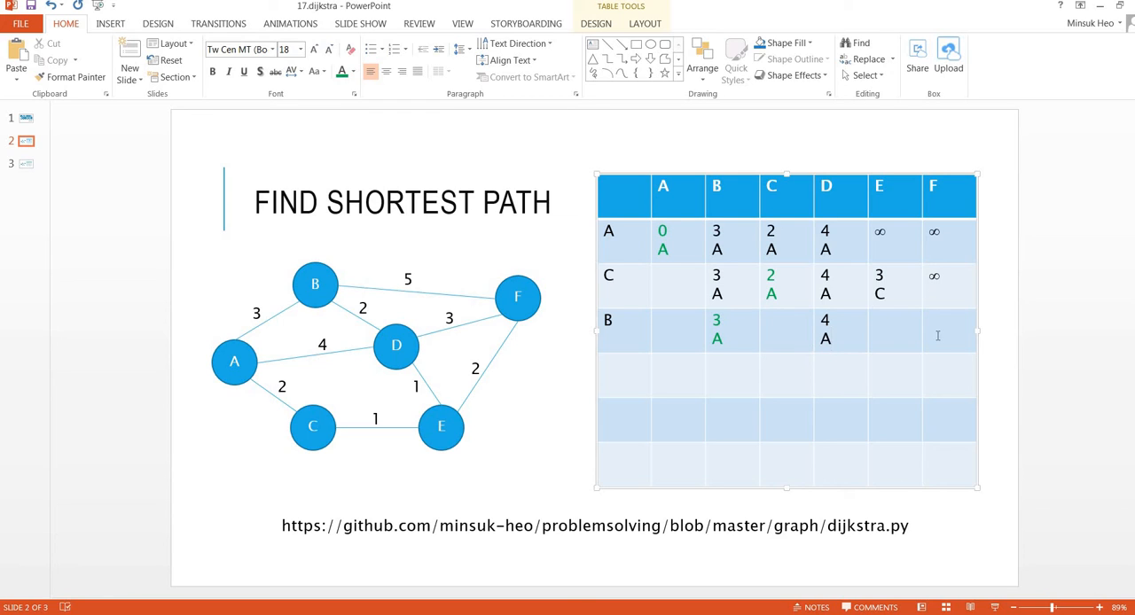
- Enter F=8 via B in row B and move to the next row's label cell
{"action": "left_click", "coordinate": [948, 330]}
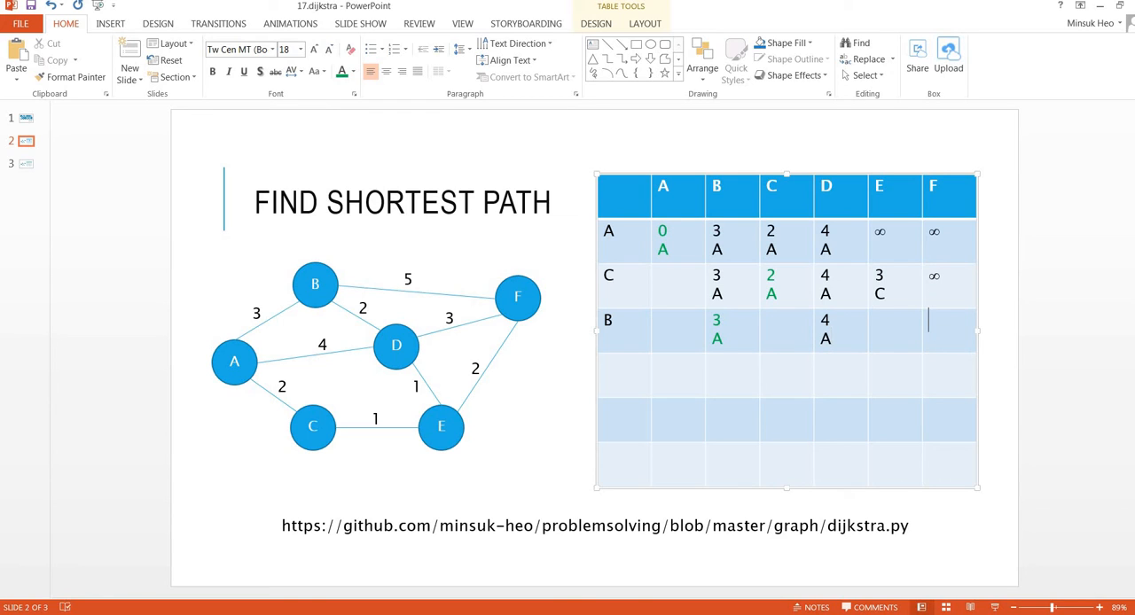
{"action": "type", "text": "8"}
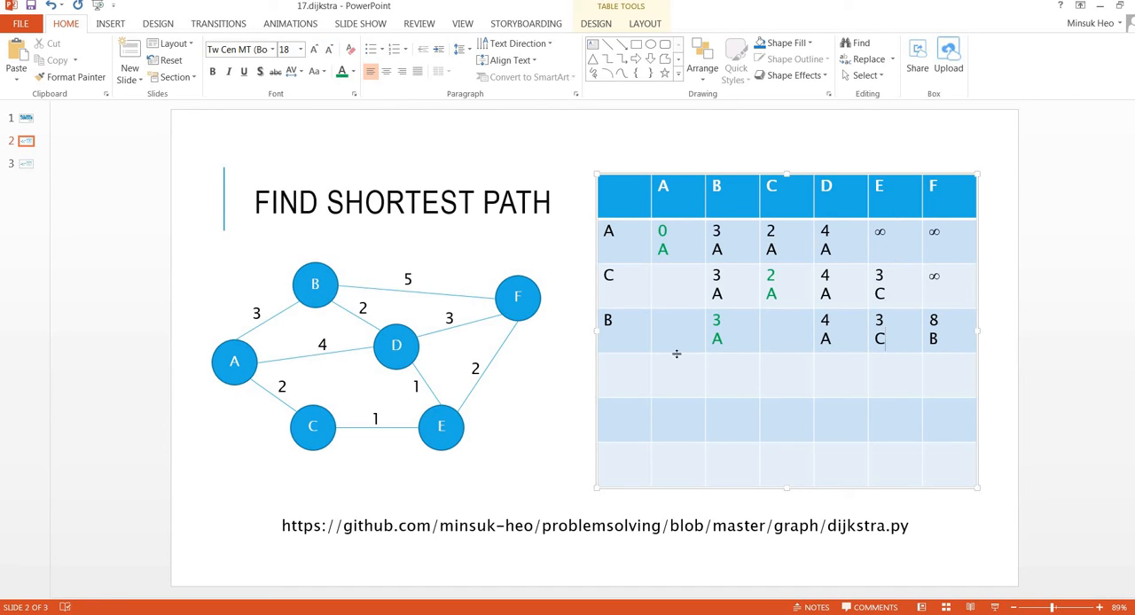
{"action": "left_click", "coordinate": [620, 373]}
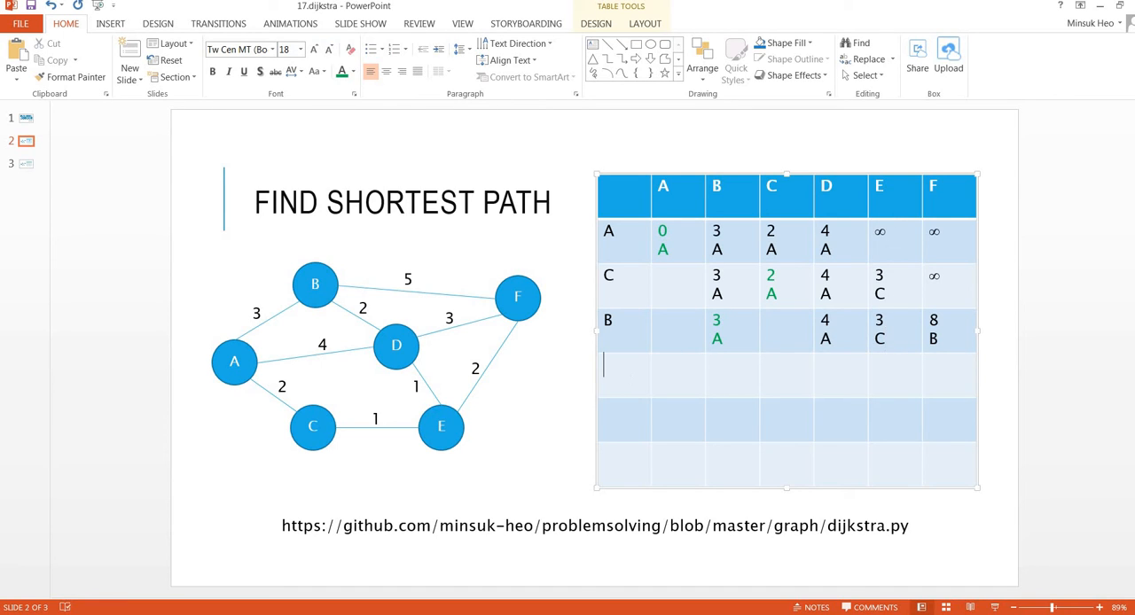
- Label the row E, mark E final at 3 via C, and enter F=5 via E
{"action": "type", "text": "E"}
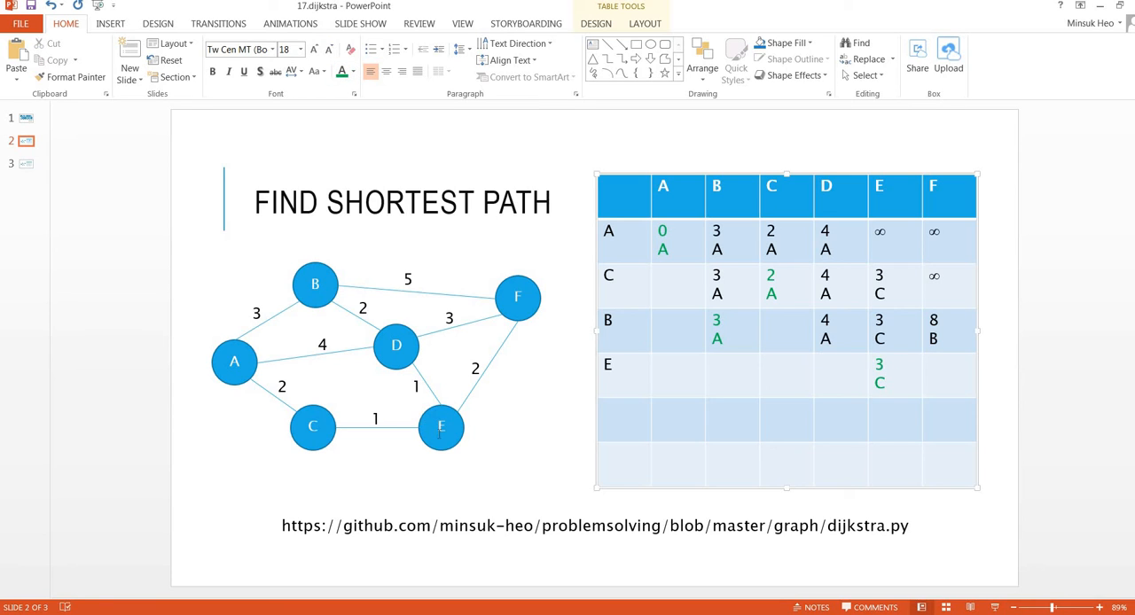
{"action": "left_click", "coordinate": [312, 425]}
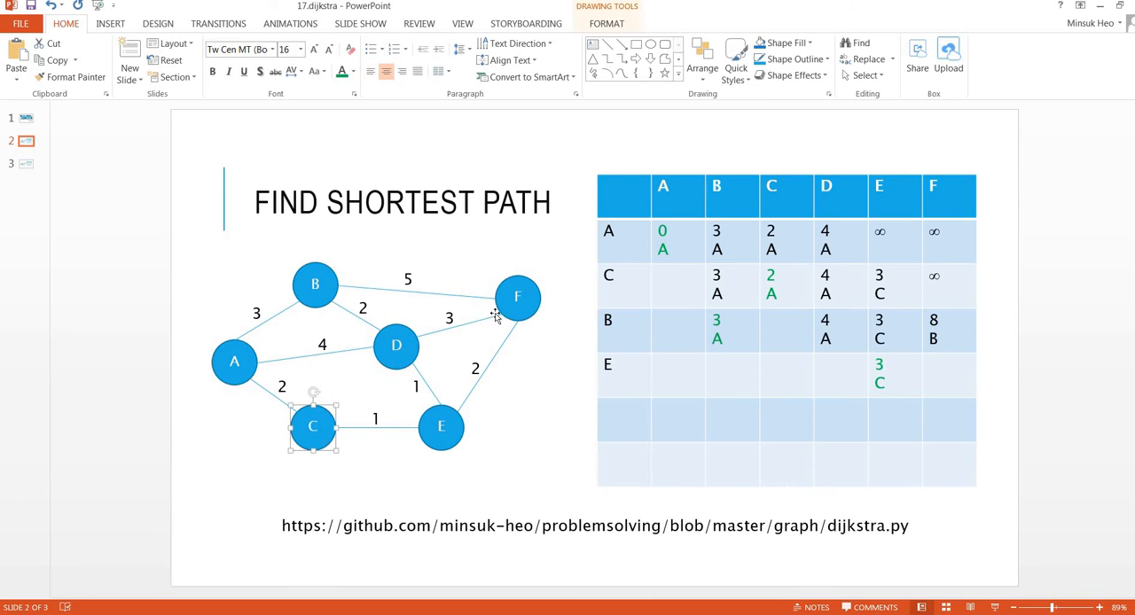
{"action": "left_click", "coordinate": [518, 298]}
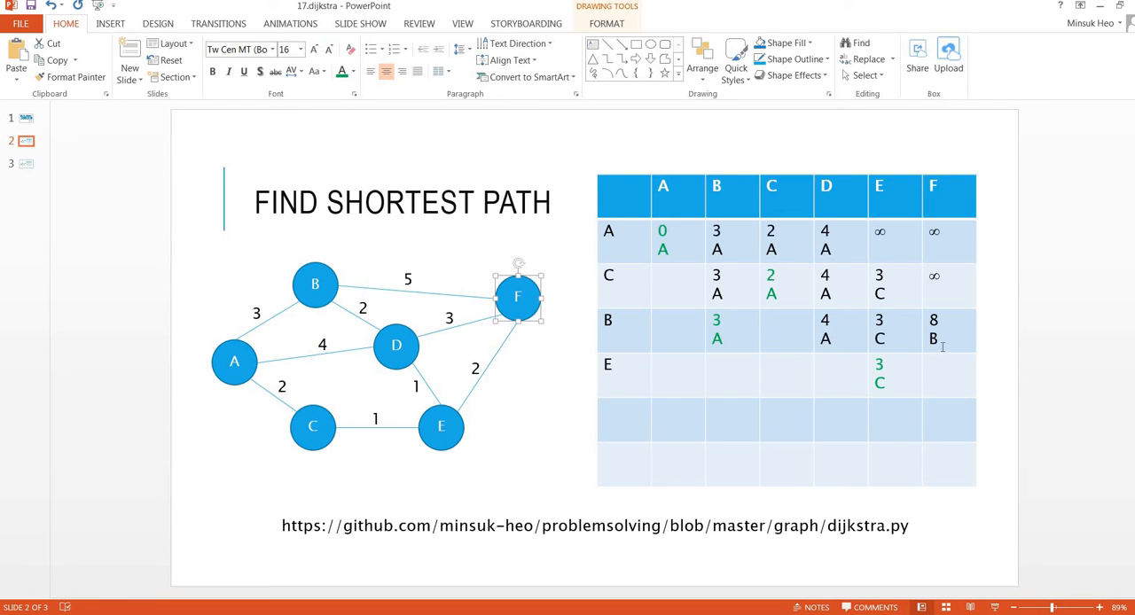
{"action": "mouse_move", "coordinate": [496, 430]}
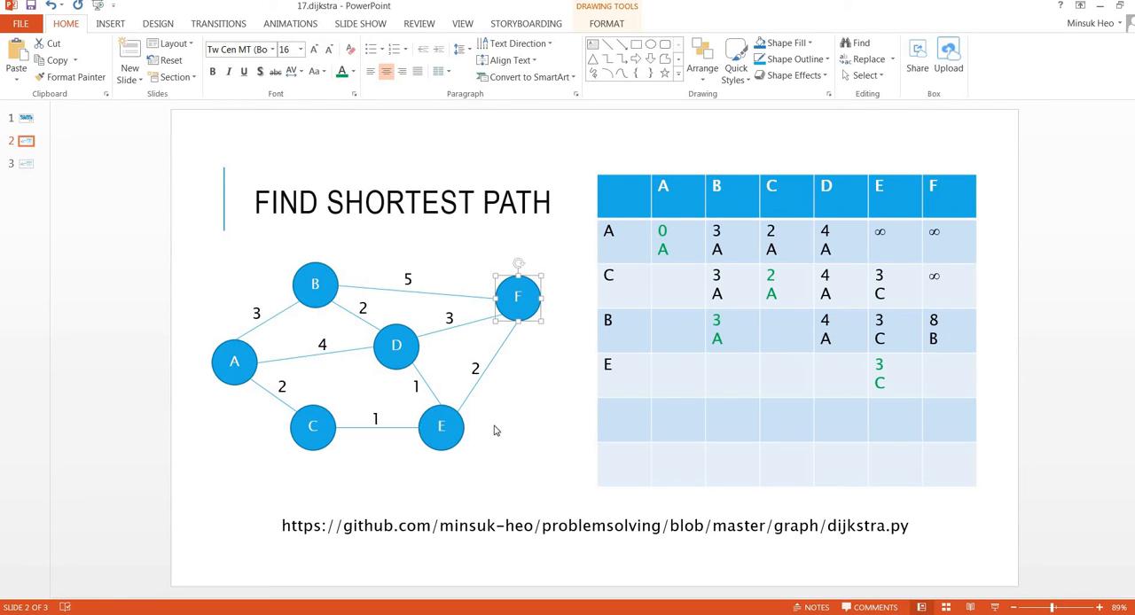
{"action": "left_click", "coordinate": [440, 427]}
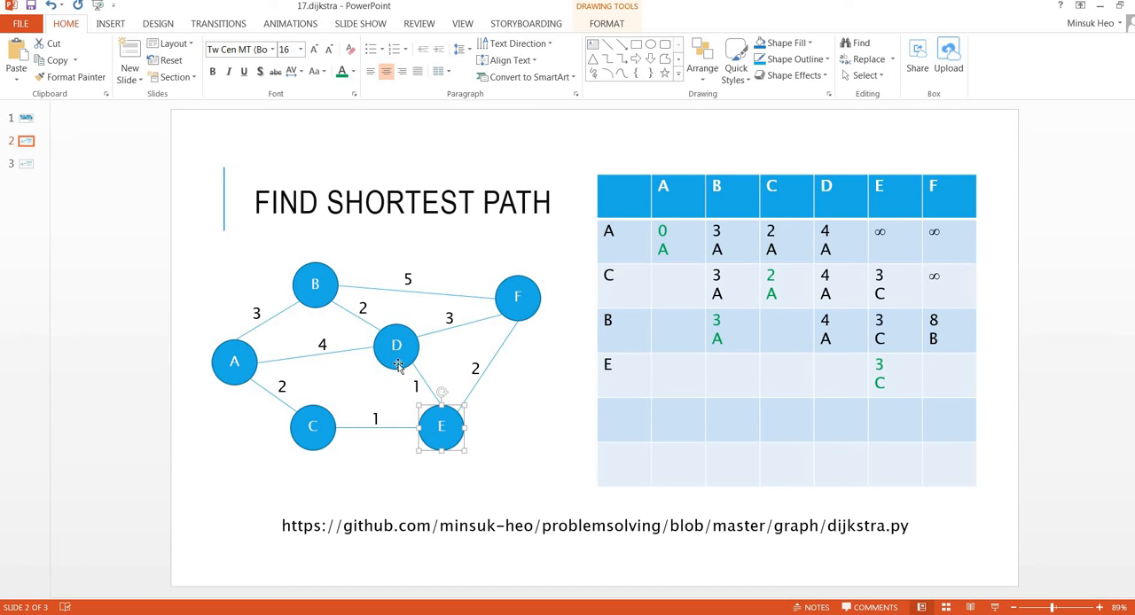
{"action": "mouse_move", "coordinate": [525, 422]}
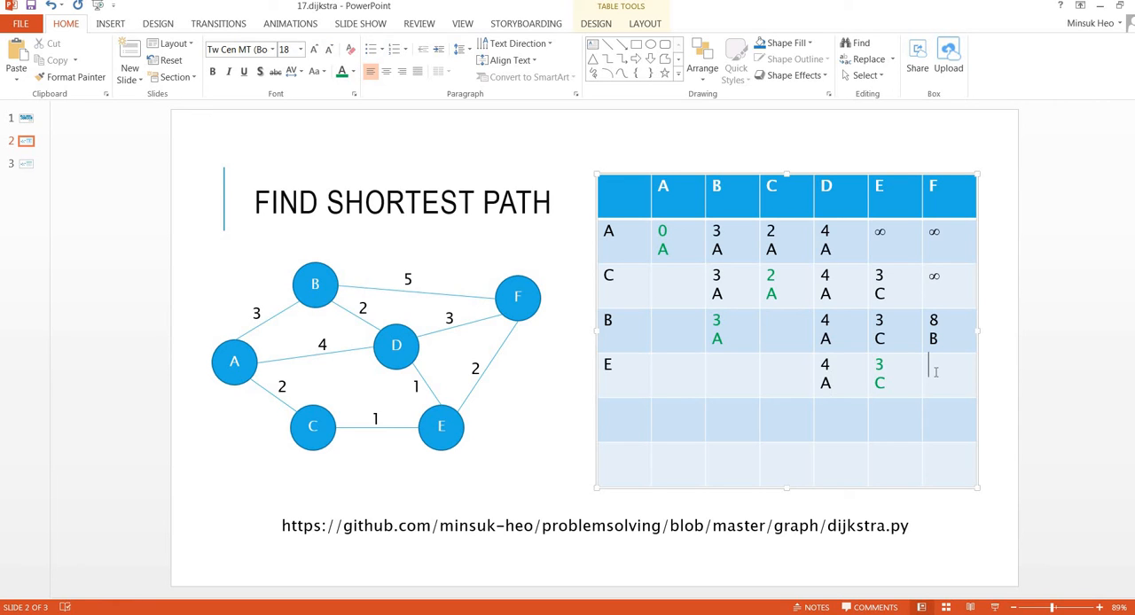
{"action": "type", "text": "5"}
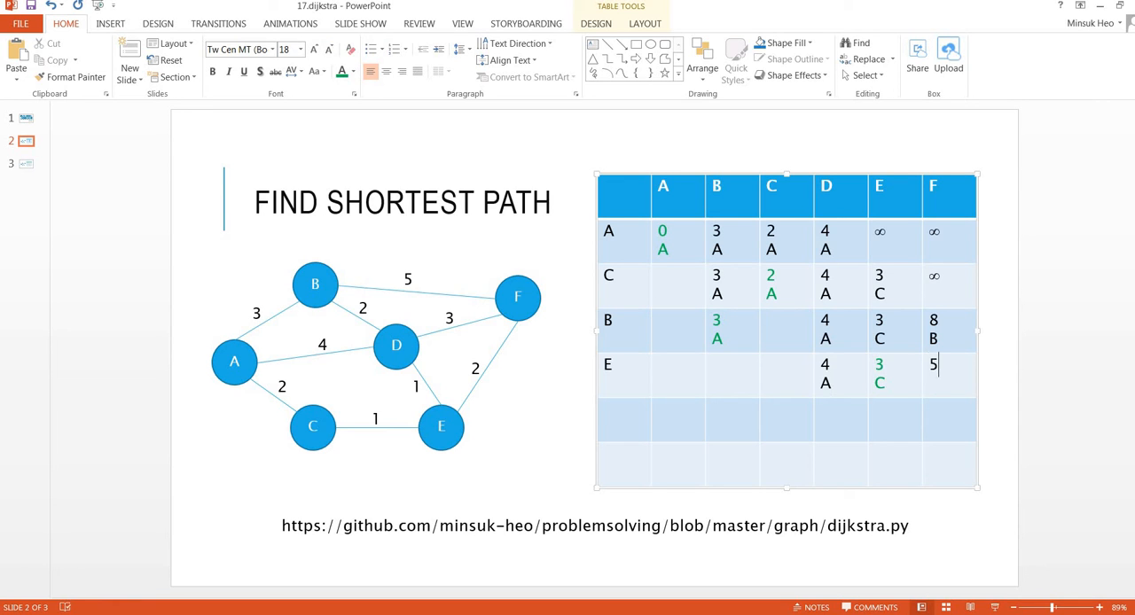
{"action": "type", "text": "E"}
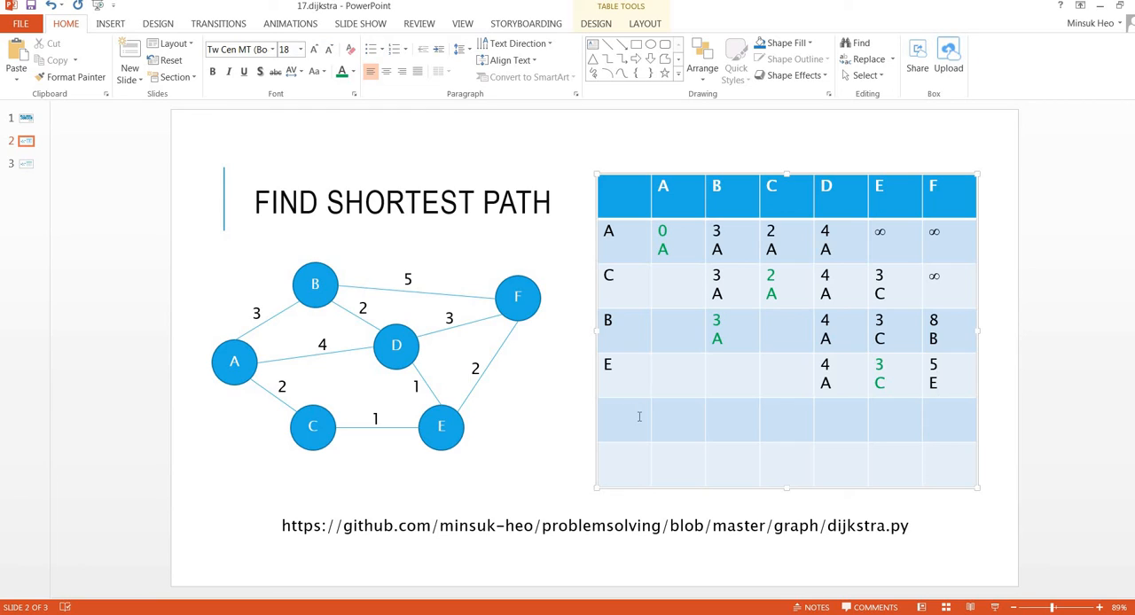
- Label the row D, enter green 4 A under D, and 5 E under F
{"action": "type", "text": "D"}
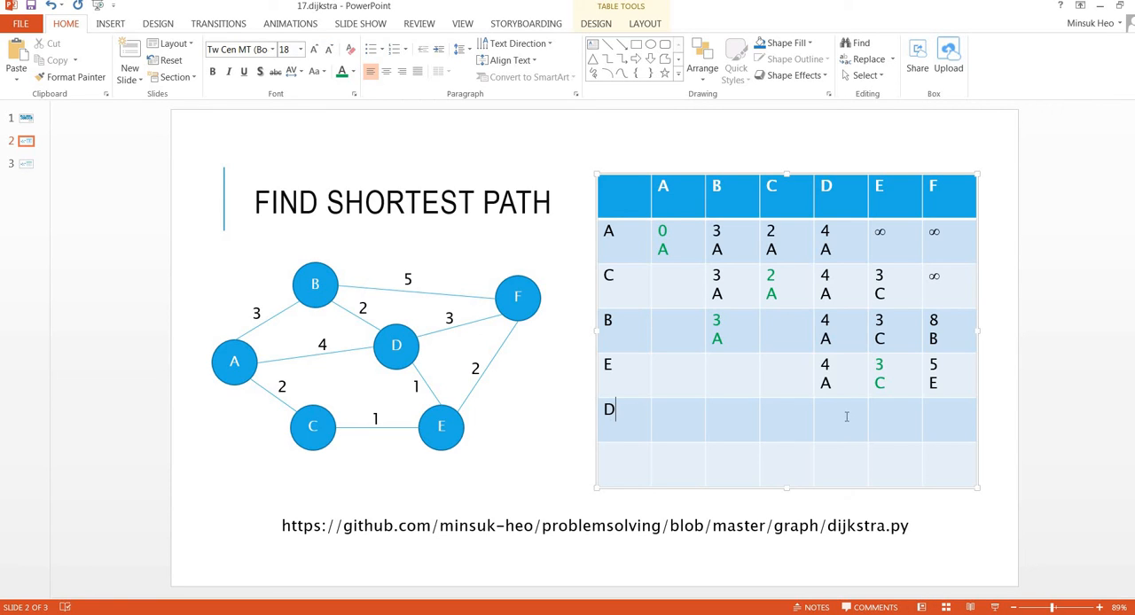
{"action": "type", "text": "4A"}
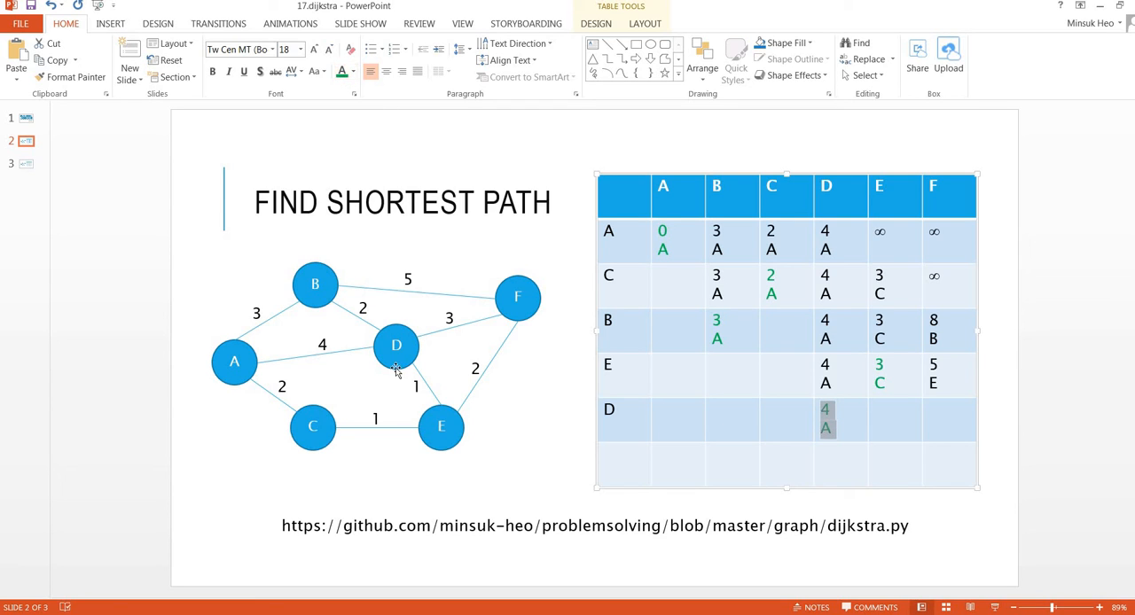
{"action": "mouse_move", "coordinate": [358, 408]}
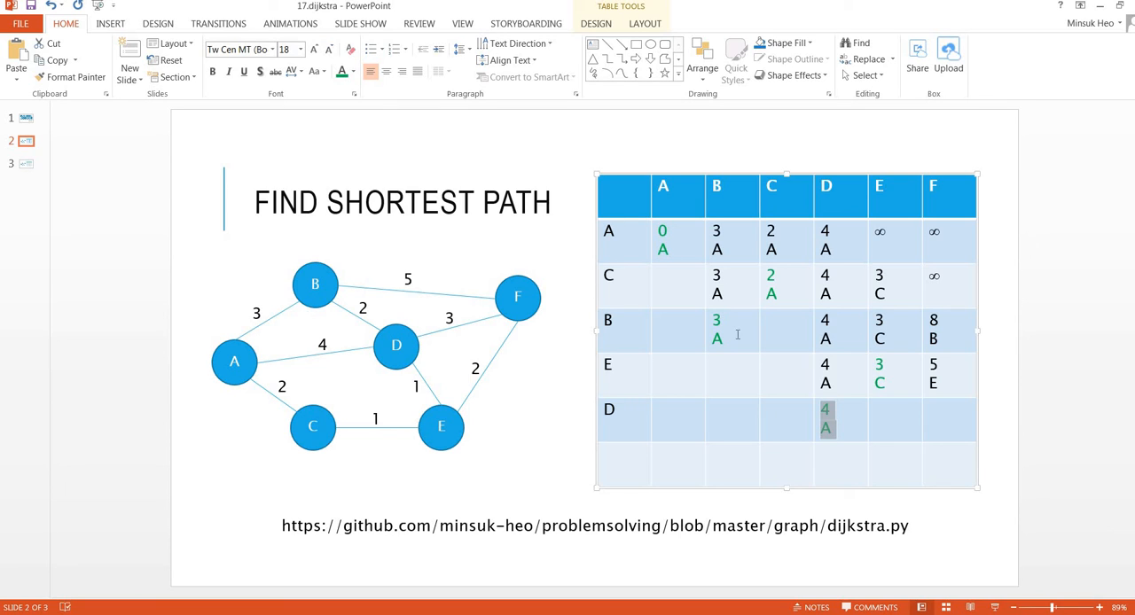
{"action": "mouse_move", "coordinate": [972, 383]}
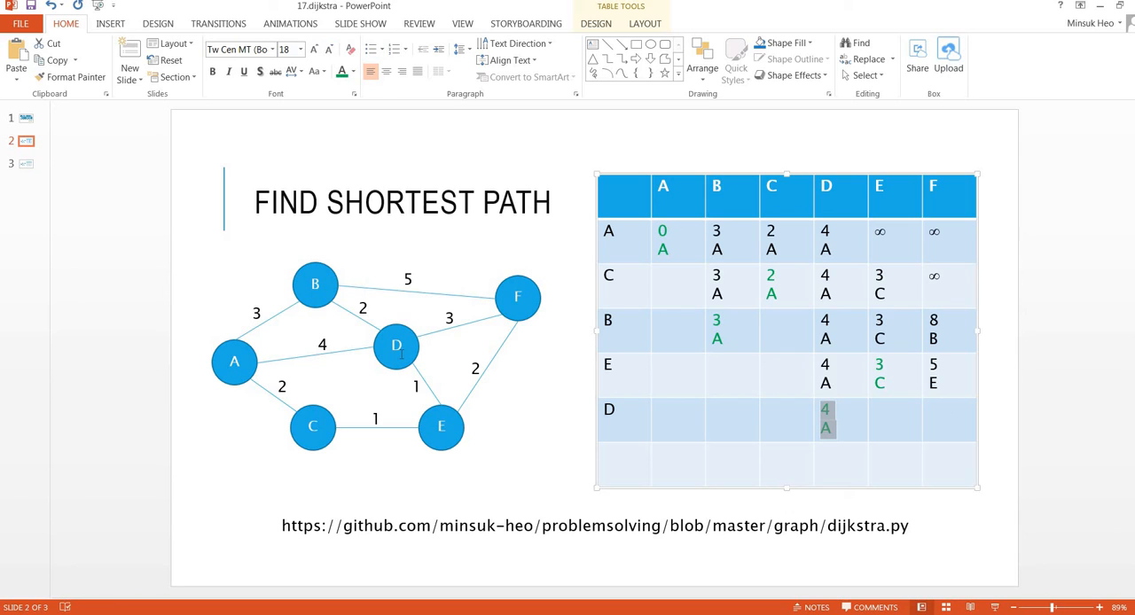
{"action": "mouse_move", "coordinate": [429, 333]}
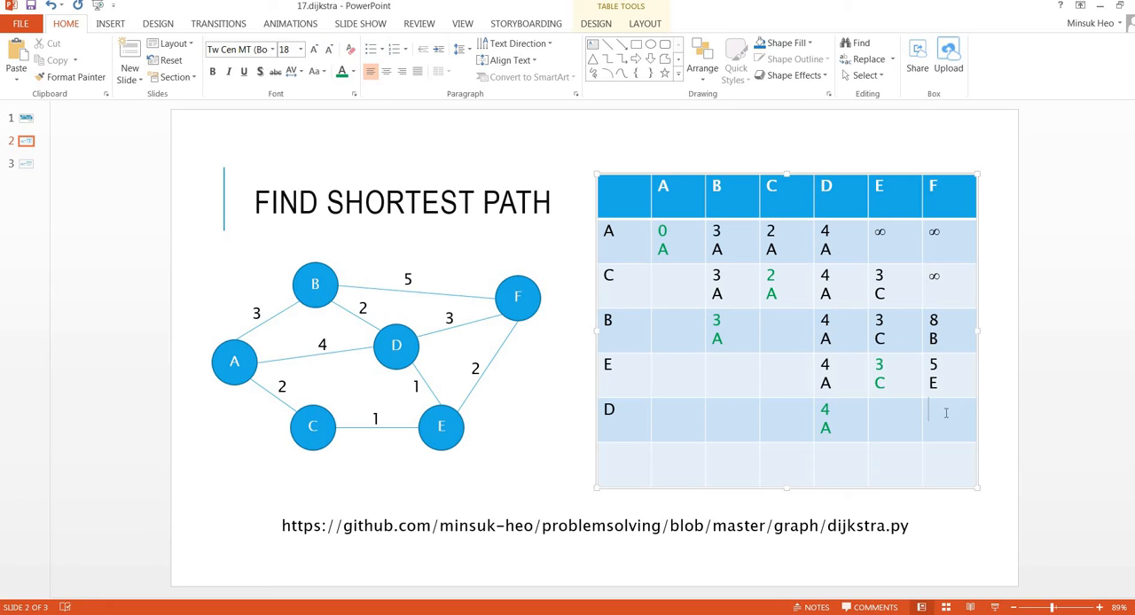
{"action": "type", "text": "5E"}
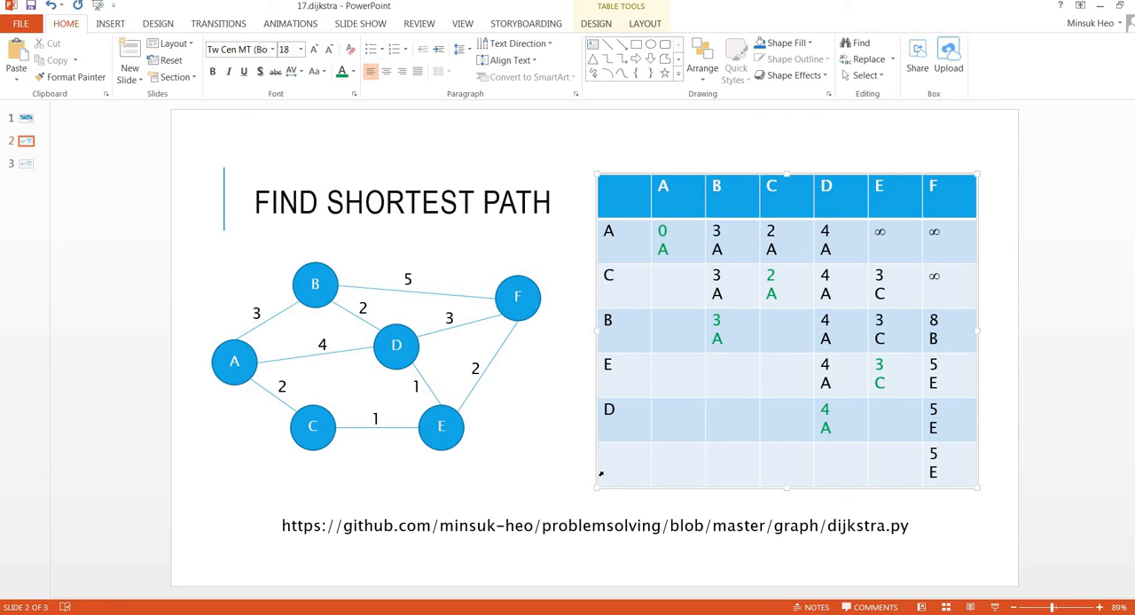
- Label the last row F with F's final distance 5 via E marked green
{"action": "left_click", "coordinate": [622, 454]}
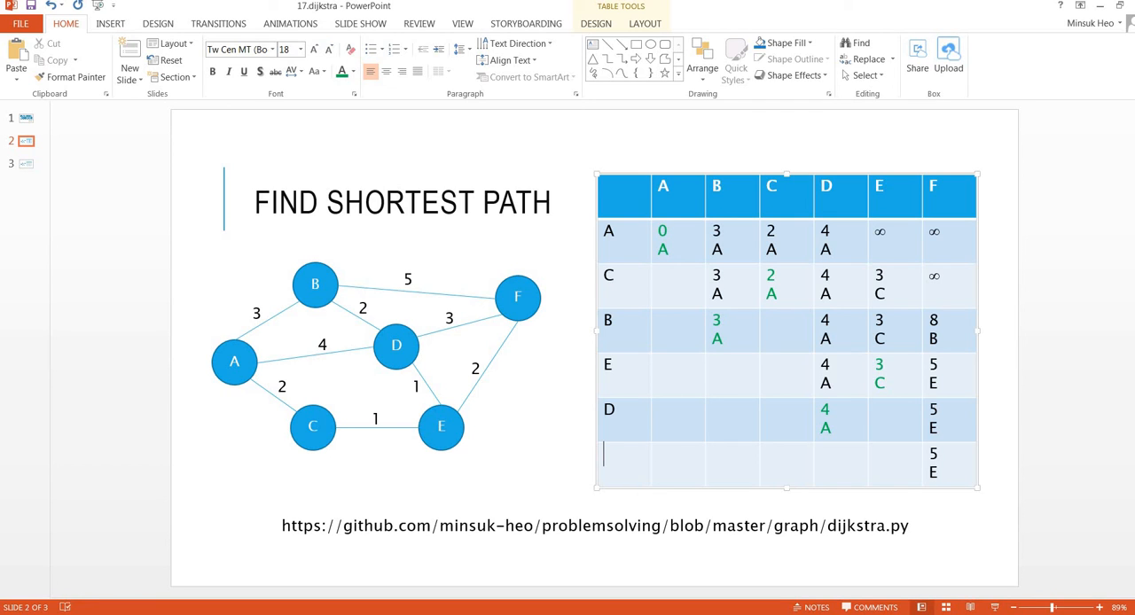
{"action": "type", "text": "F"}
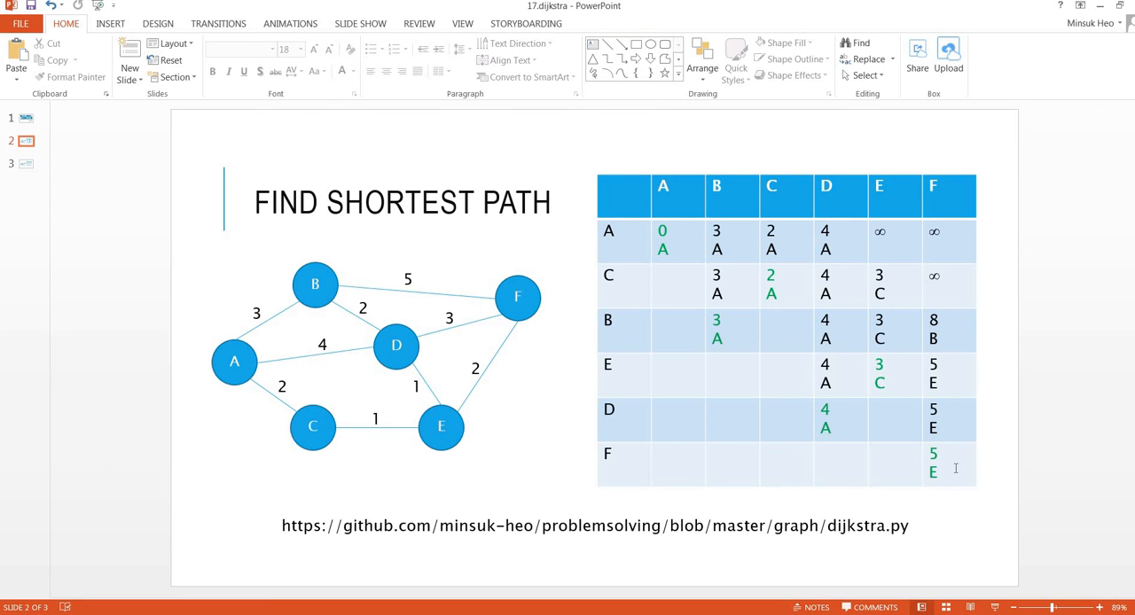
- Insert a text box below the graph reading the path F – E – C – A
{"action": "left_click", "coordinate": [158, 23]}
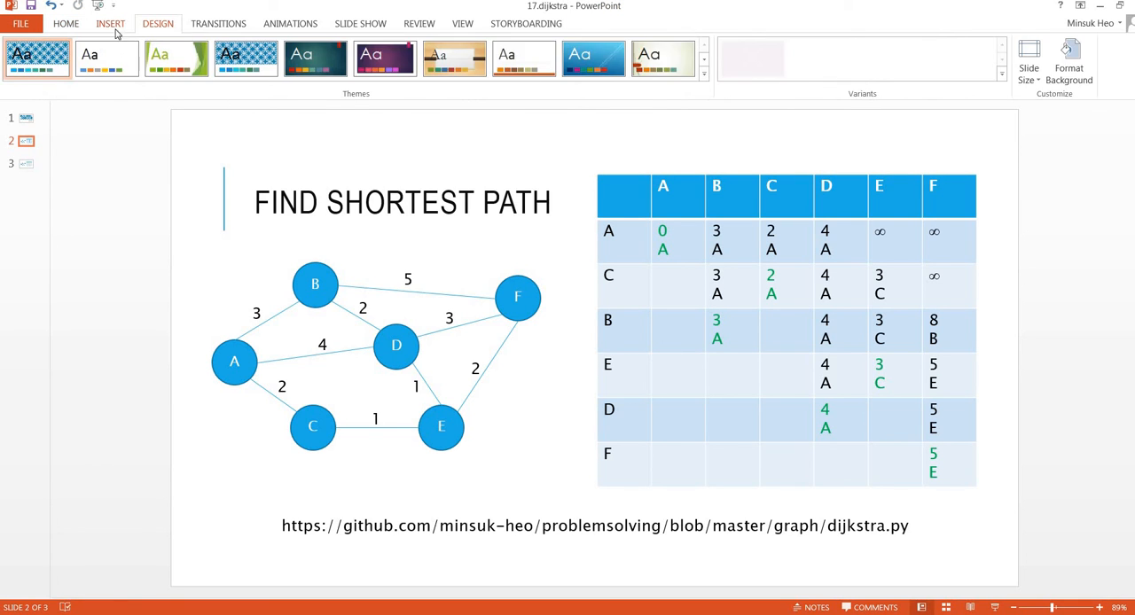
{"action": "left_click", "coordinate": [110, 23]}
{"action": "type", "text": "F – E –"}
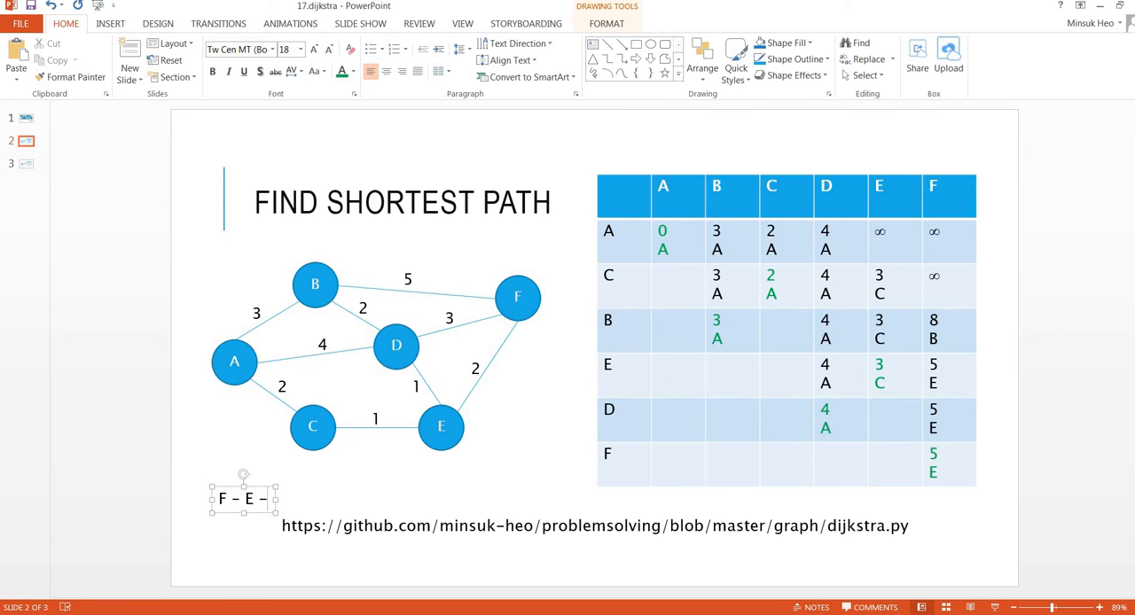
{"action": "type", "text": "C – A"}
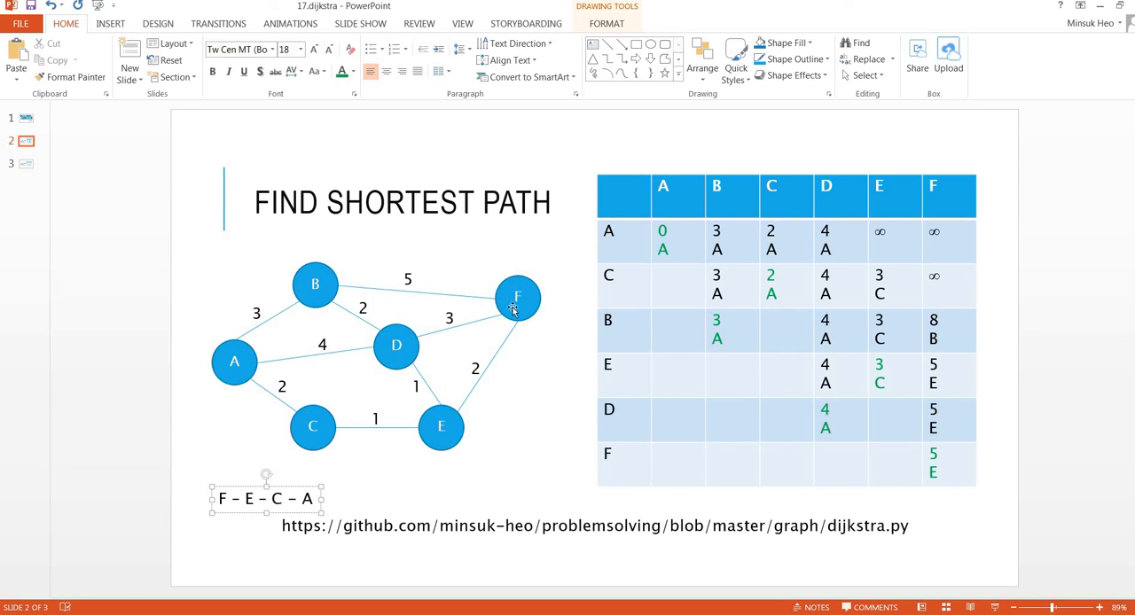
{"action": "mouse_move", "coordinate": [461, 397]}
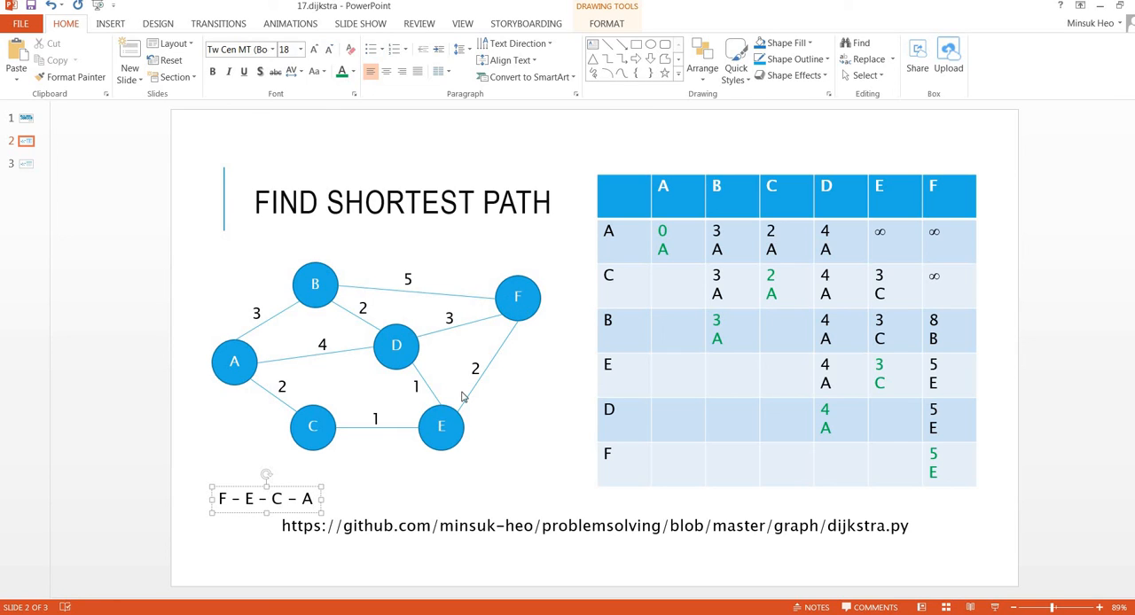
{"action": "mouse_move", "coordinate": [386, 422]}
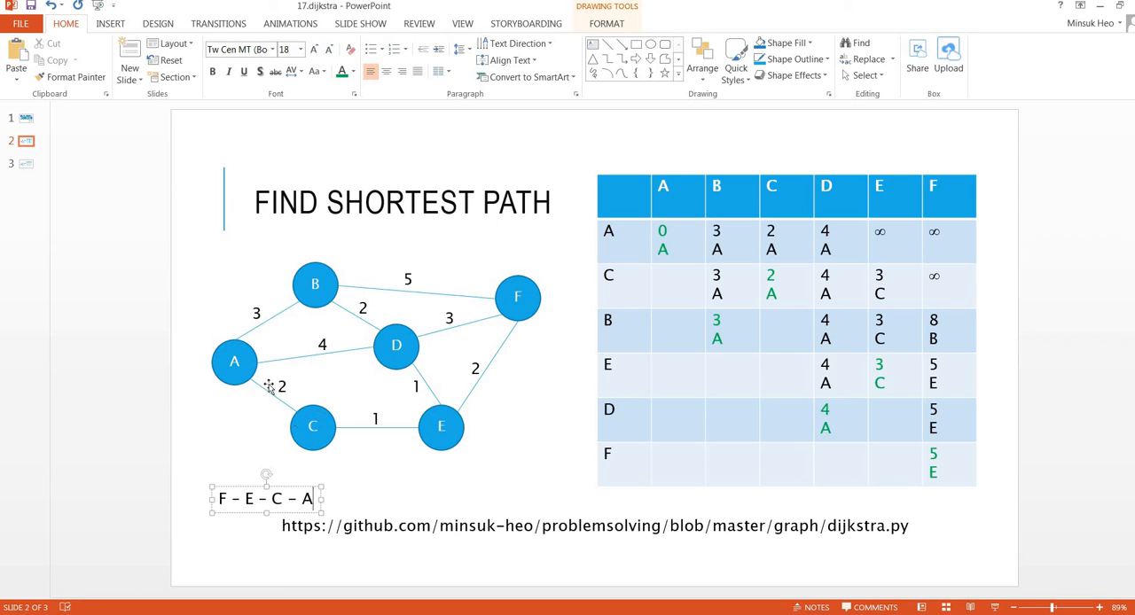
{"action": "mouse_move", "coordinate": [408, 454]}
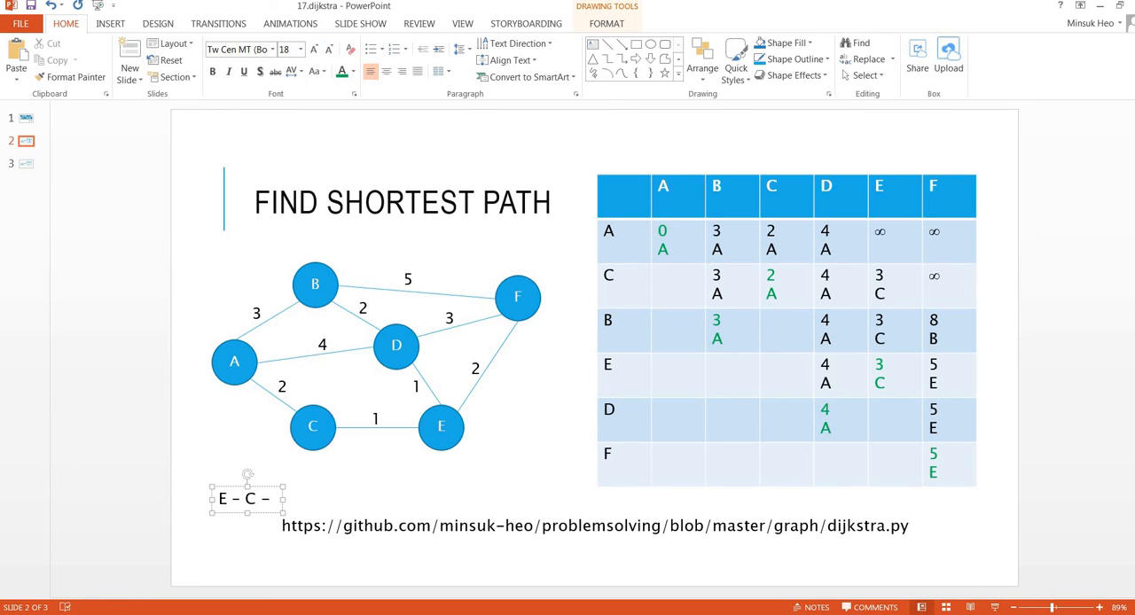
- Retype the path text's ending so it reads E – C – A
{"action": "type", "text": "A"}
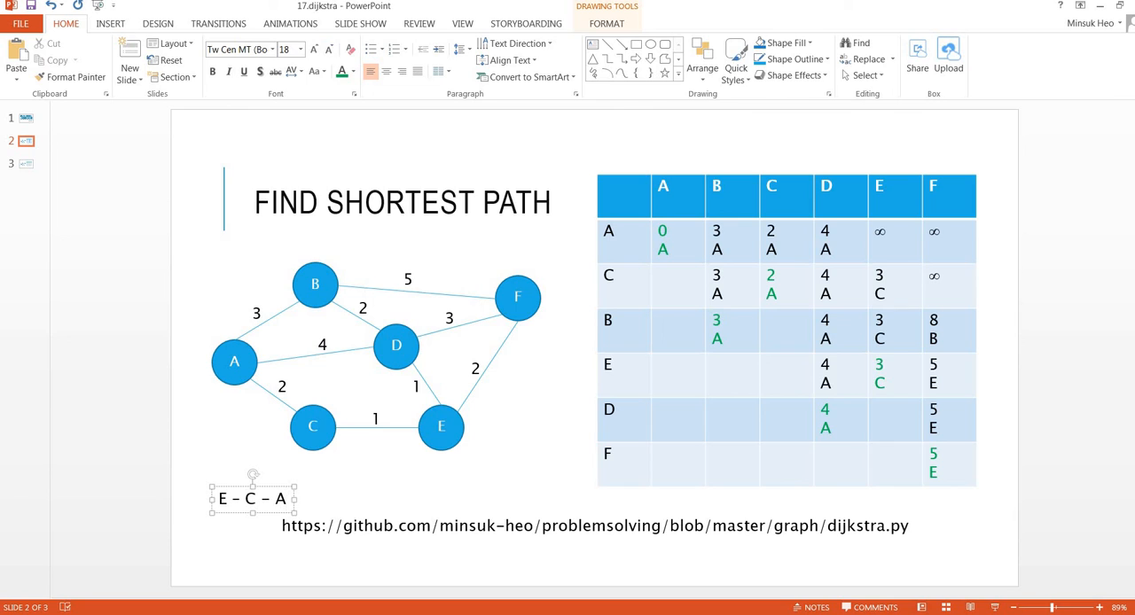